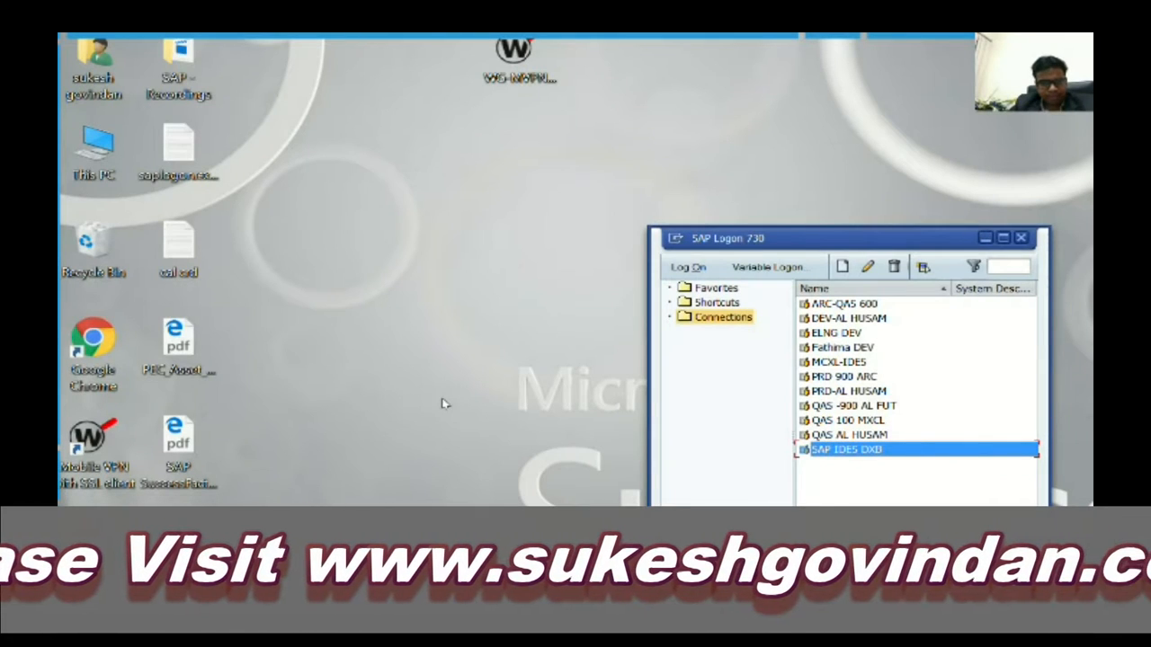
mouse_move(611, 333)
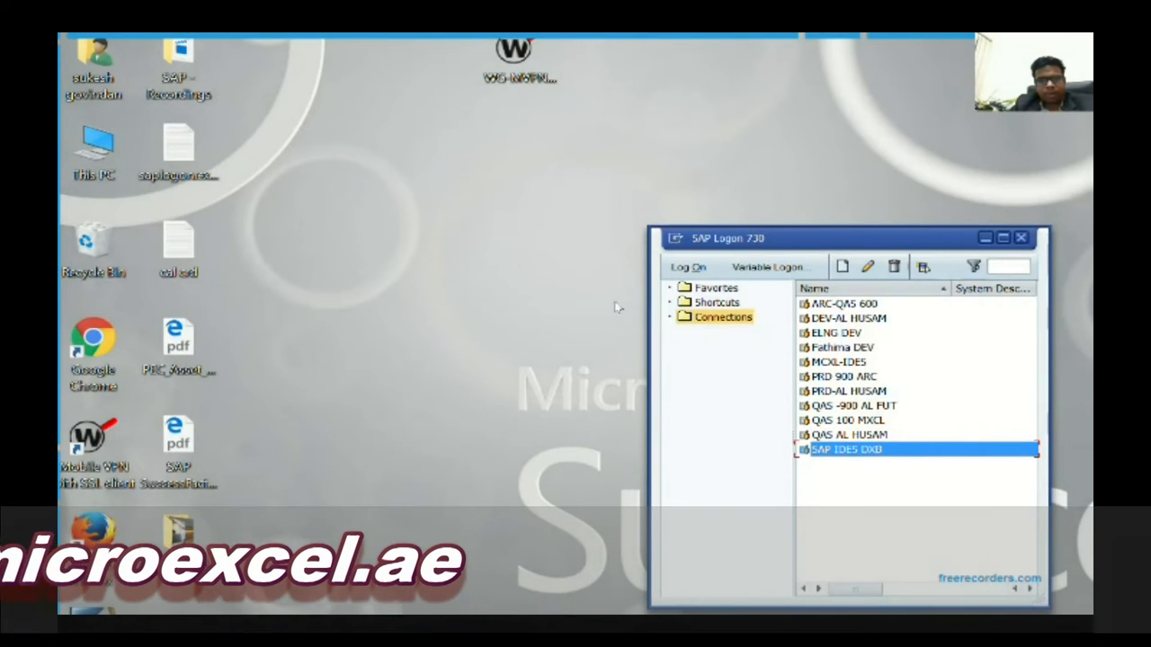
Step: Open the SAP IDES DXD connection and log on as user sukesh to client 800
double_click(845, 448)
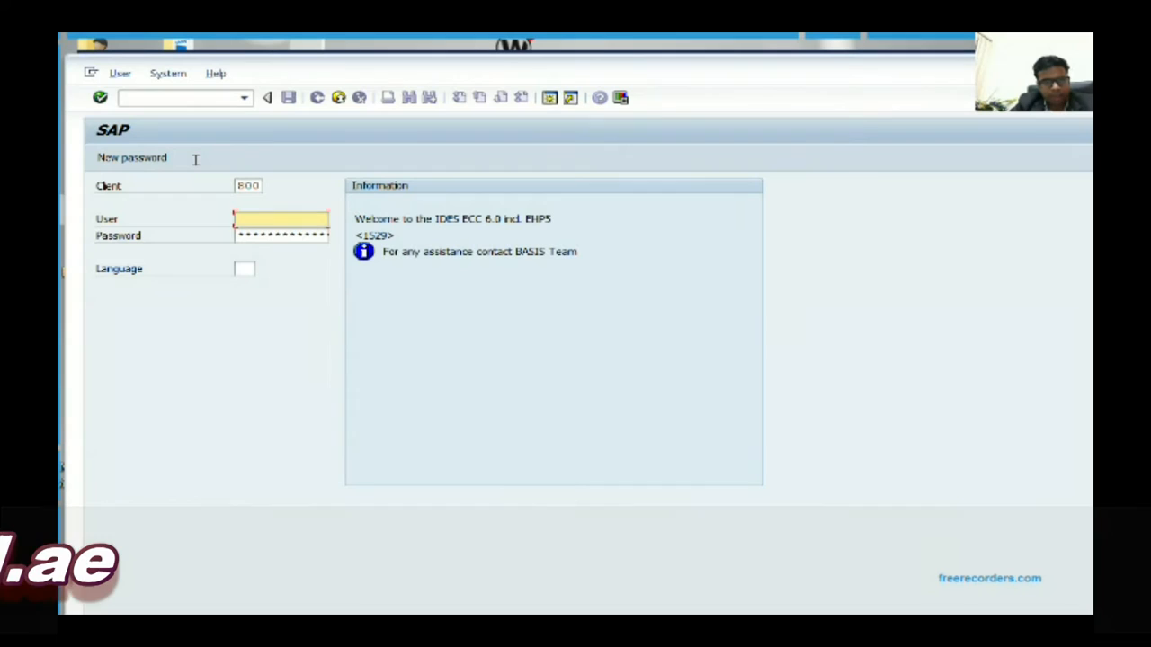
type("sukesh")
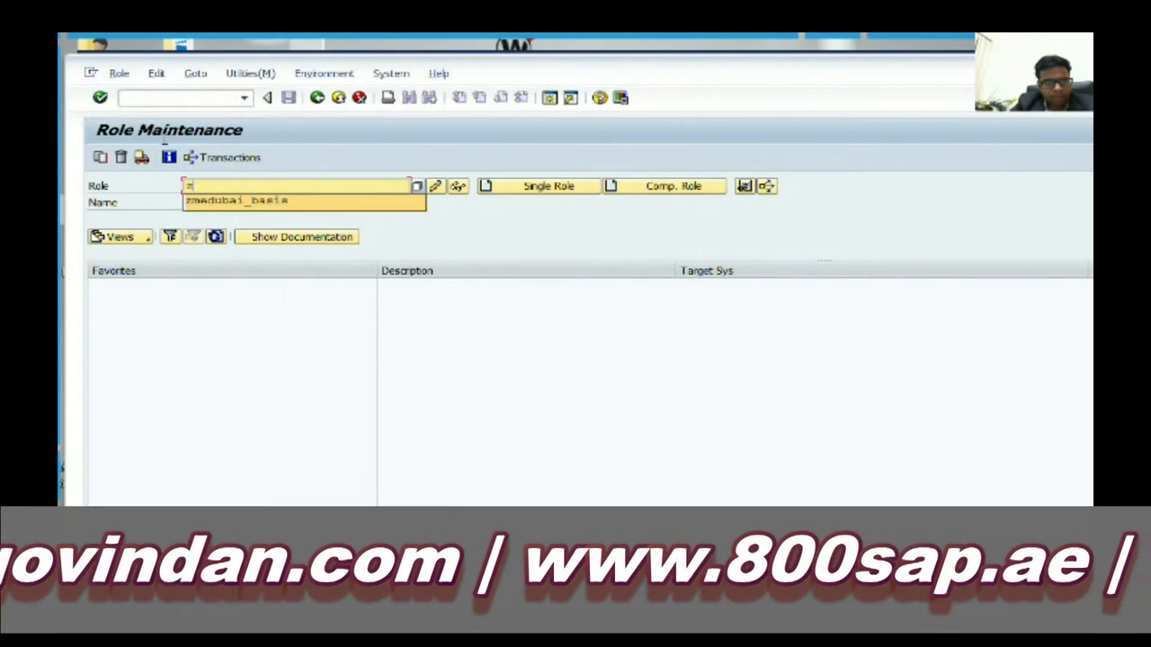
Step: Enter ZMEBASISUSERS as the new role name in Role Maintenance
type("mebasis")
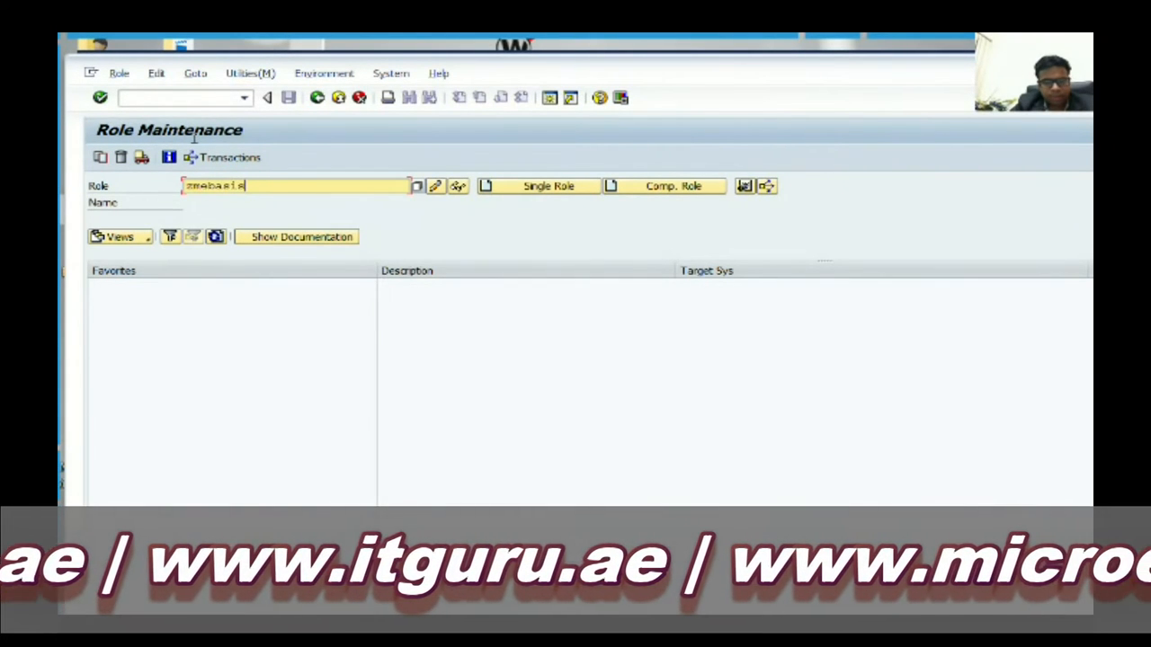
type("users")
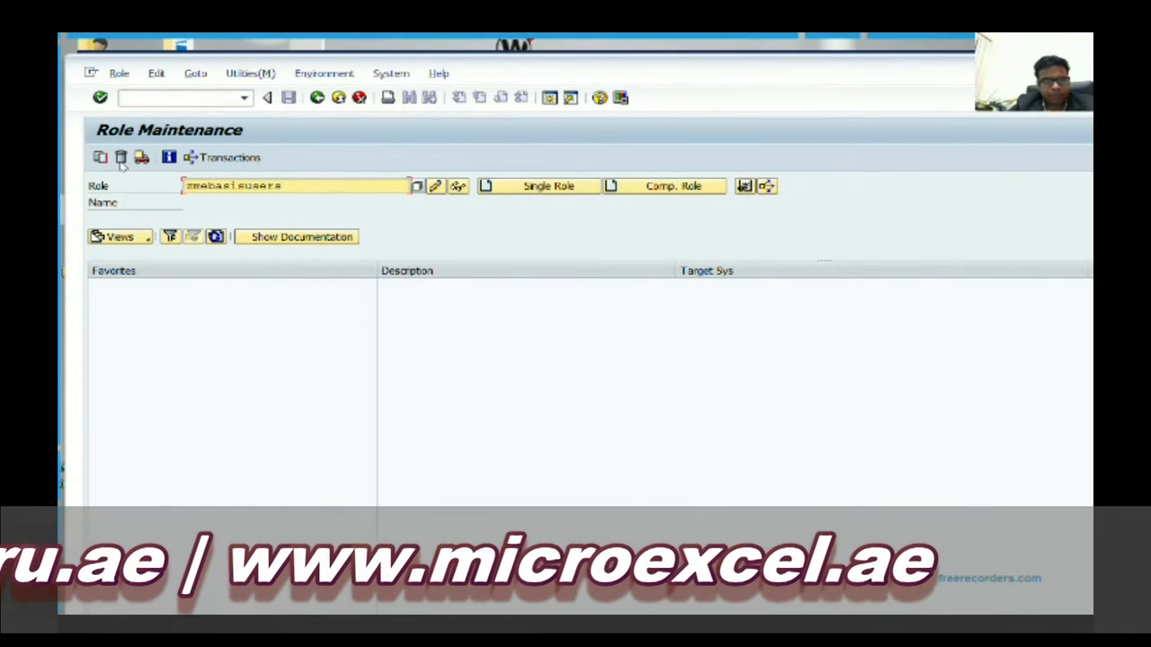
mouse_move(537, 186)
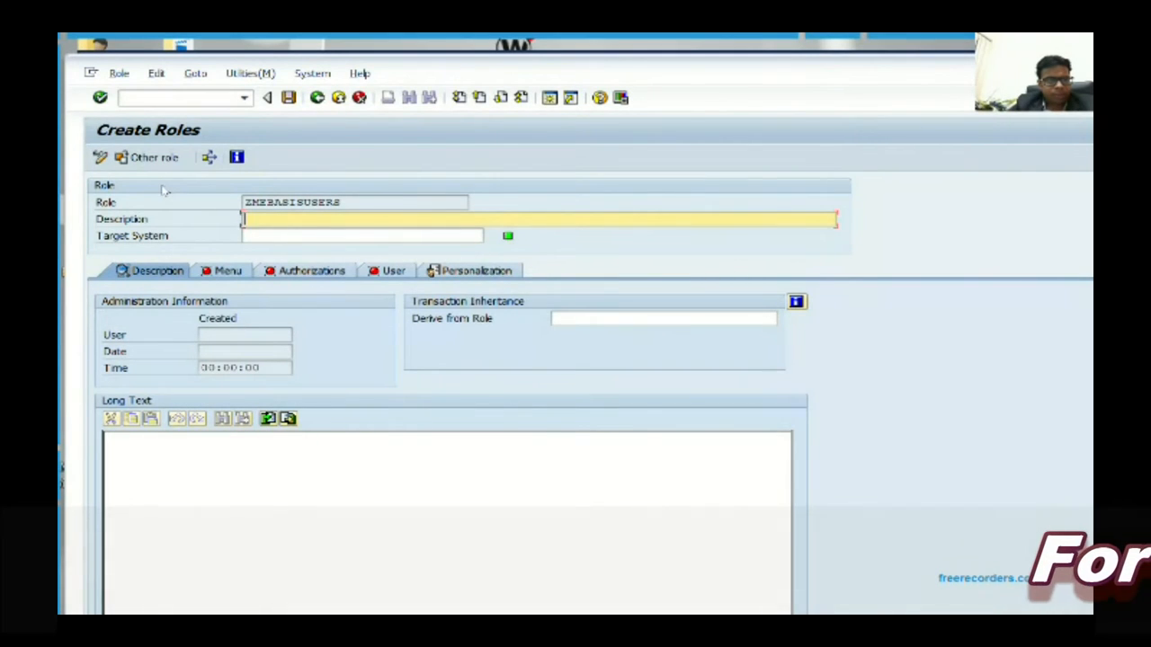
Step: Go to the Menu tab and save role ZMEBASISUSERS when prompted
left_click(312, 270)
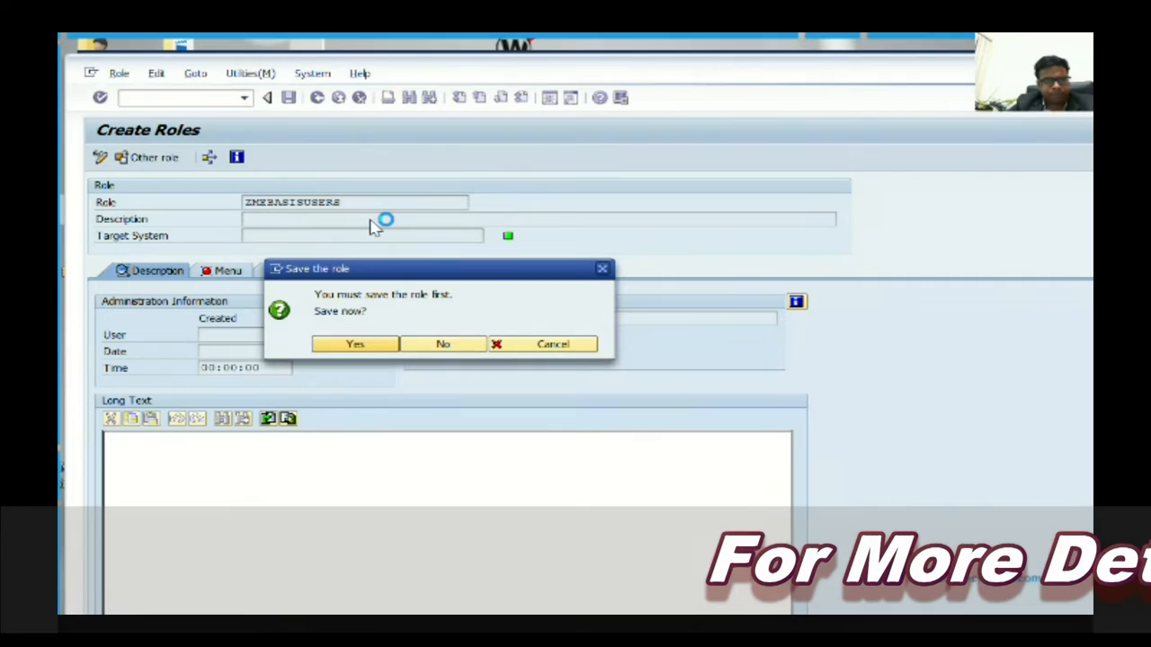
mouse_move(232, 322)
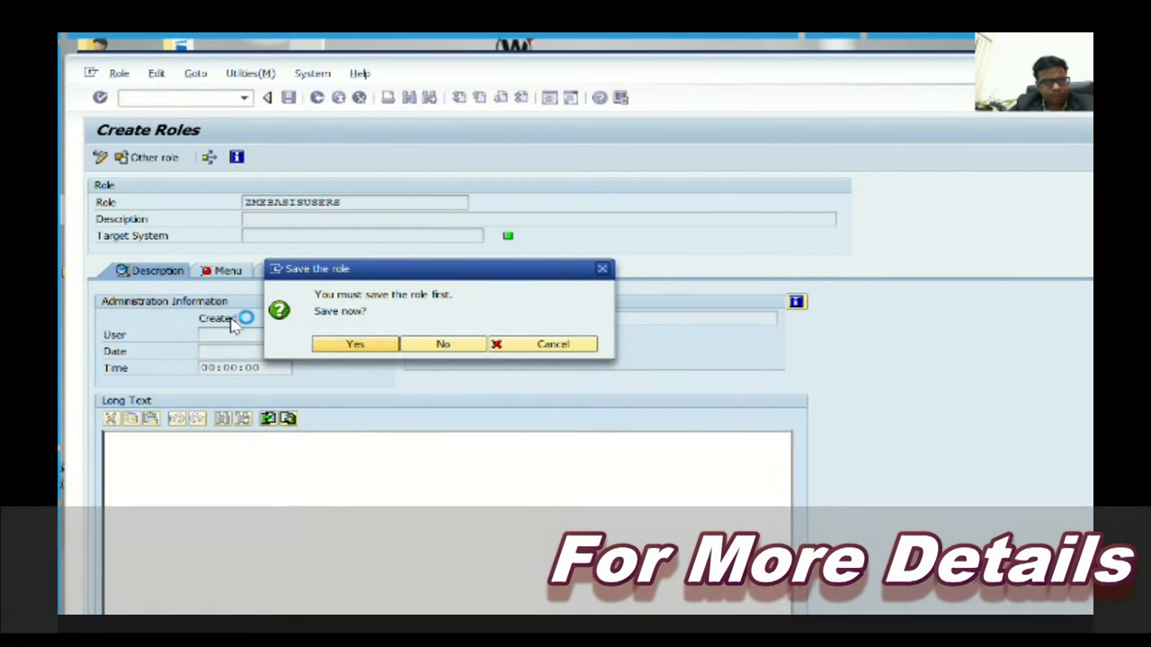
left_click(355, 344)
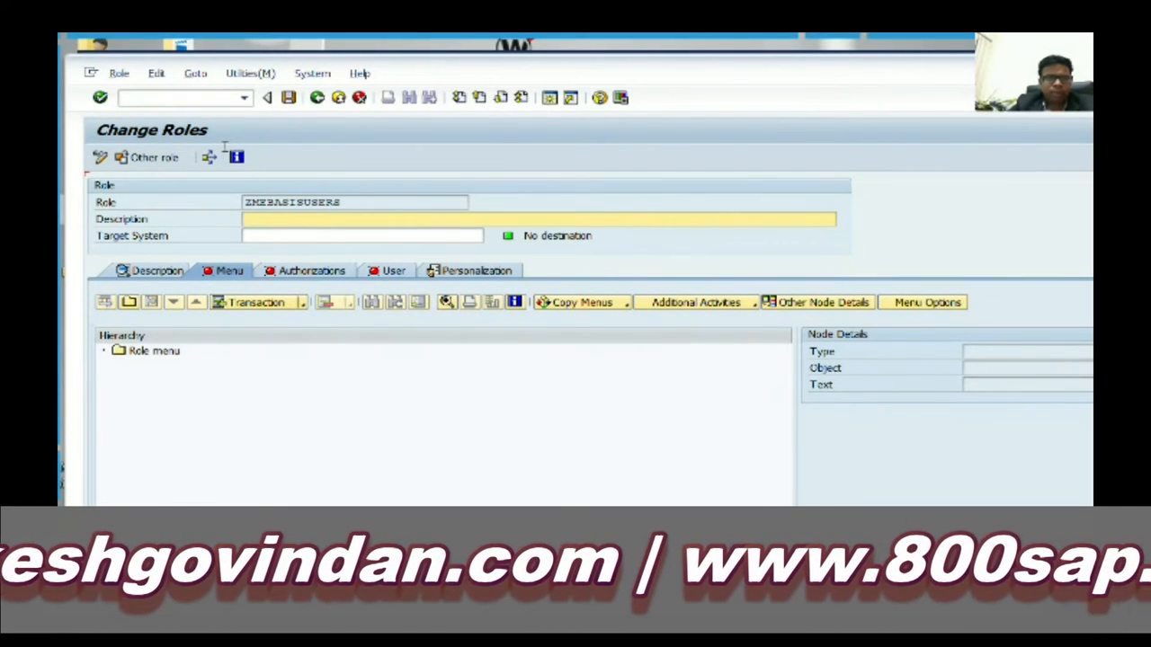
mouse_move(324, 302)
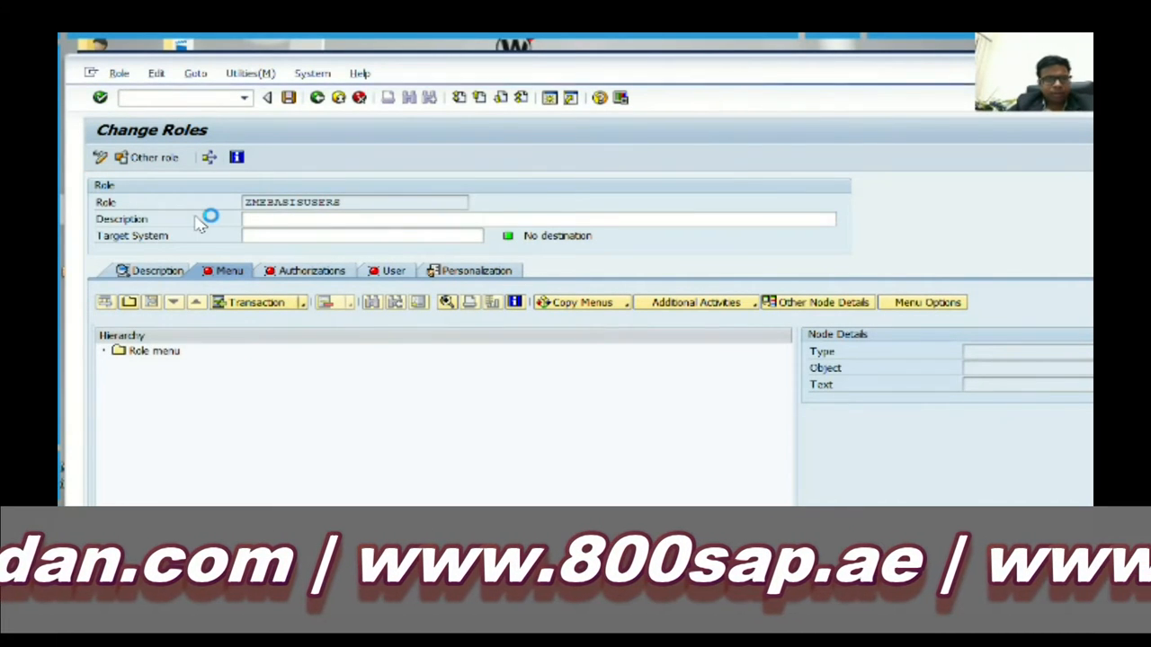
Step: Assign transactions SU01, SM01, SM02 and SM51 to the role menu
left_click(256, 302)
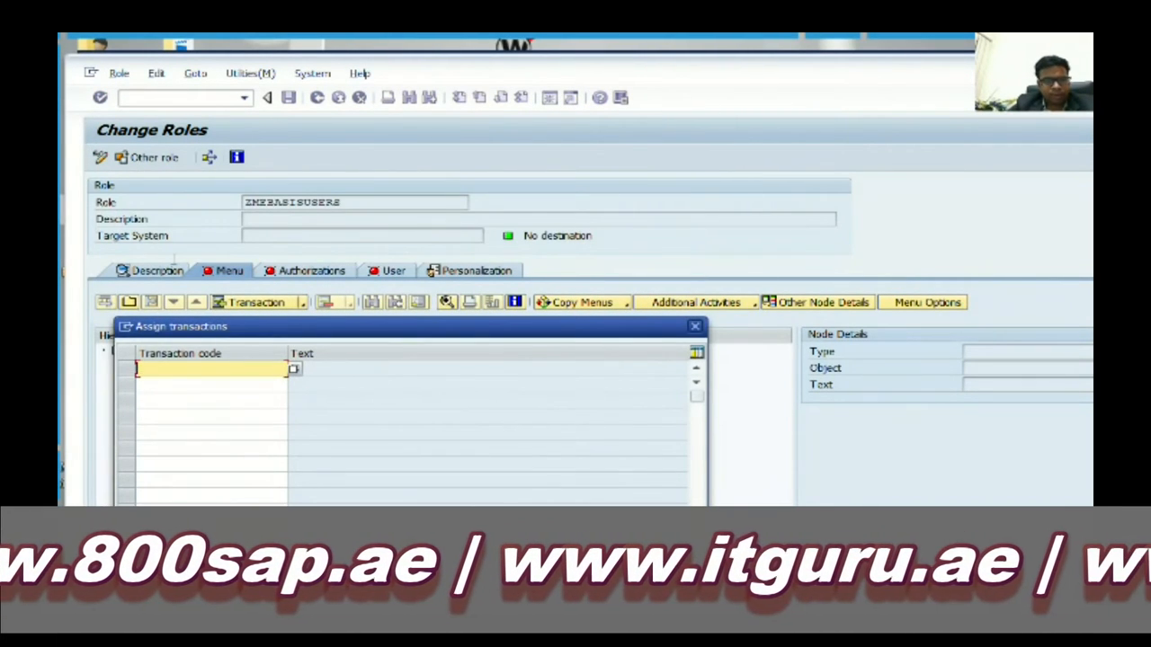
type("su01")
left_click(212, 400)
type("SM02")
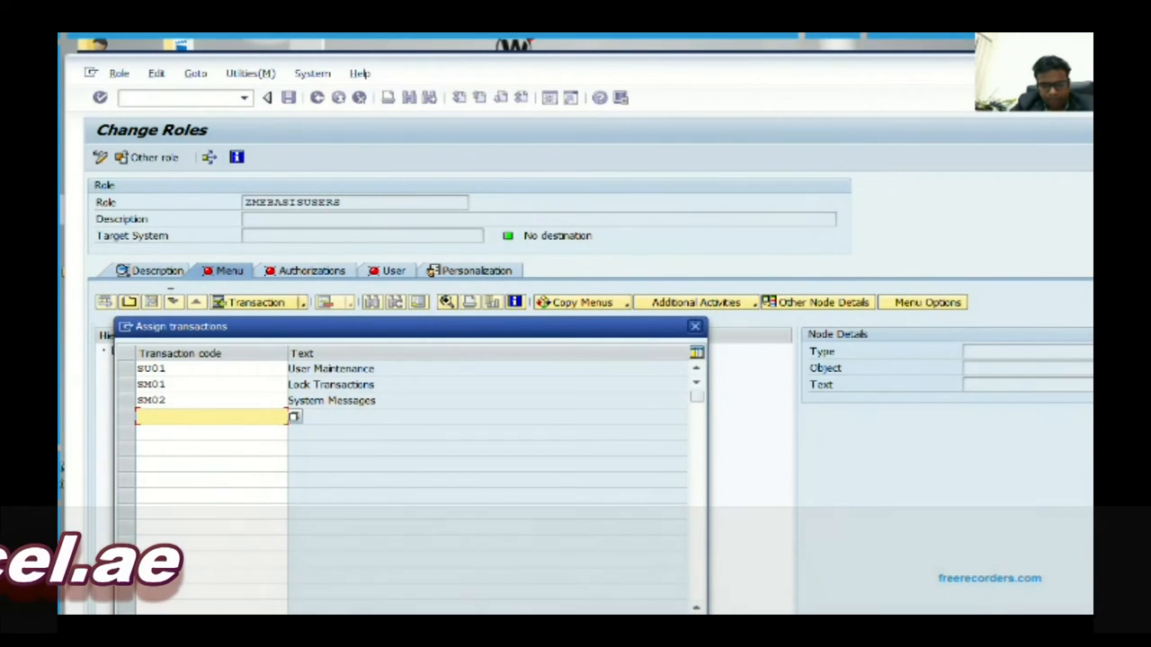
type("sm")
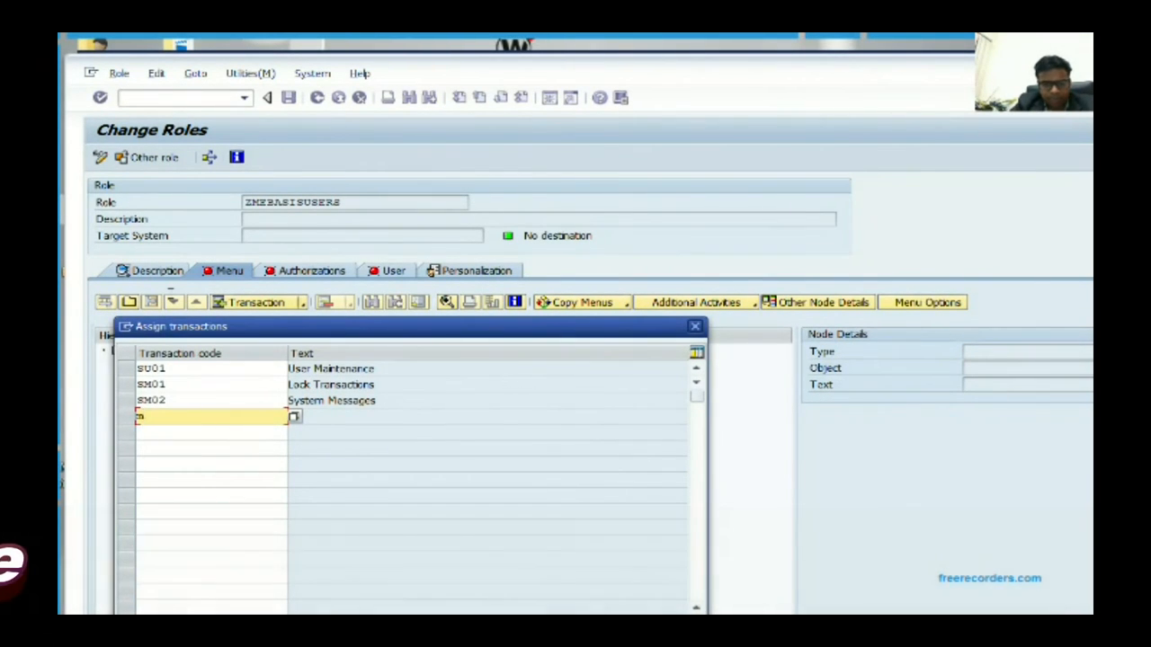
type("sm5")
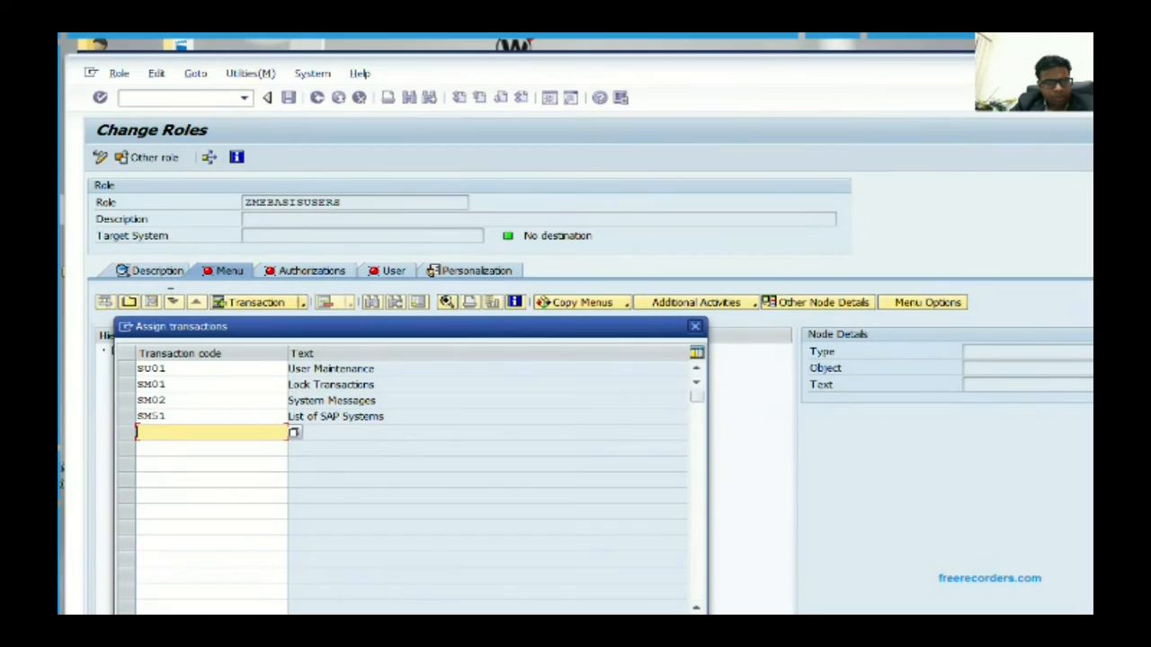
type("sm")
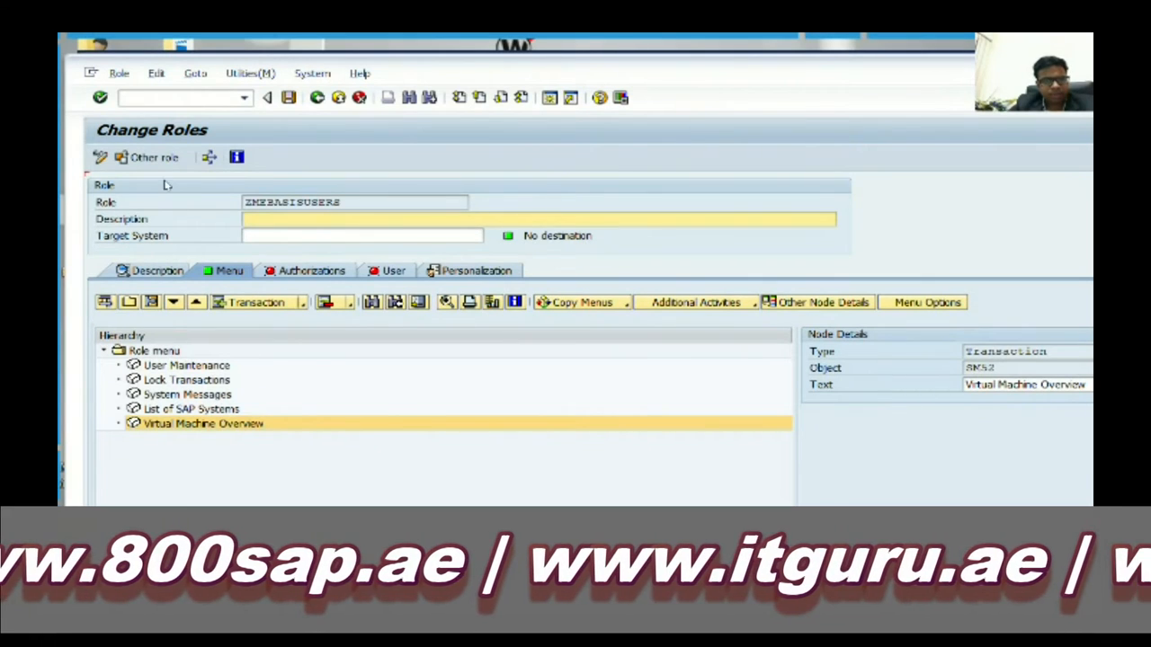
mouse_move(256, 303)
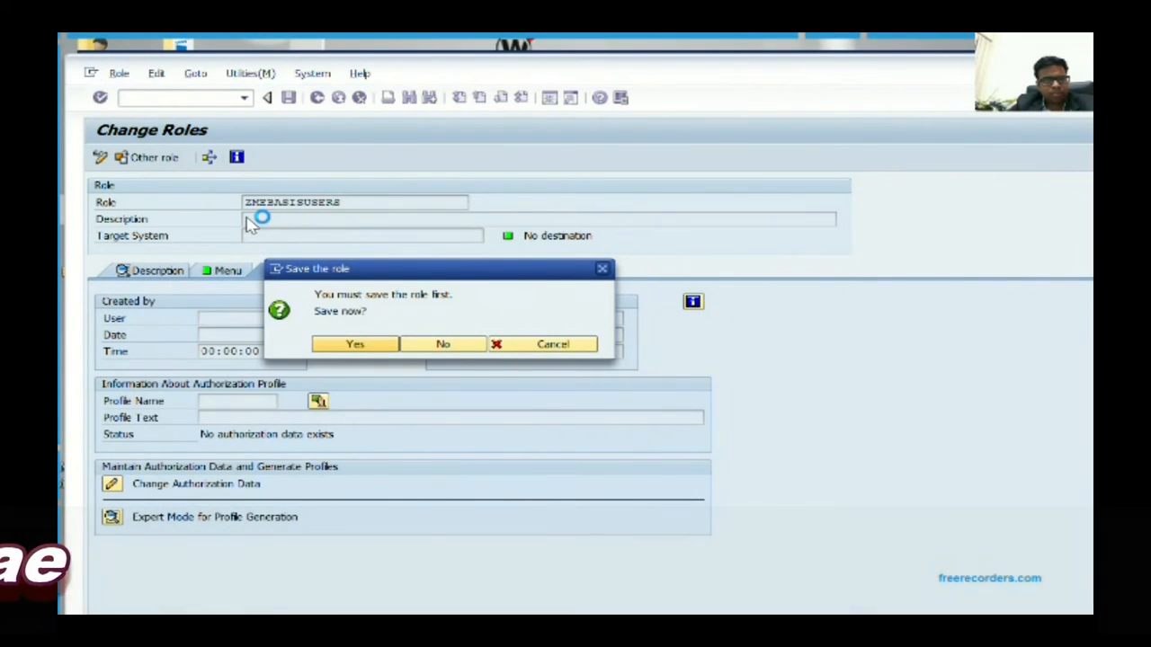
mouse_move(486, 238)
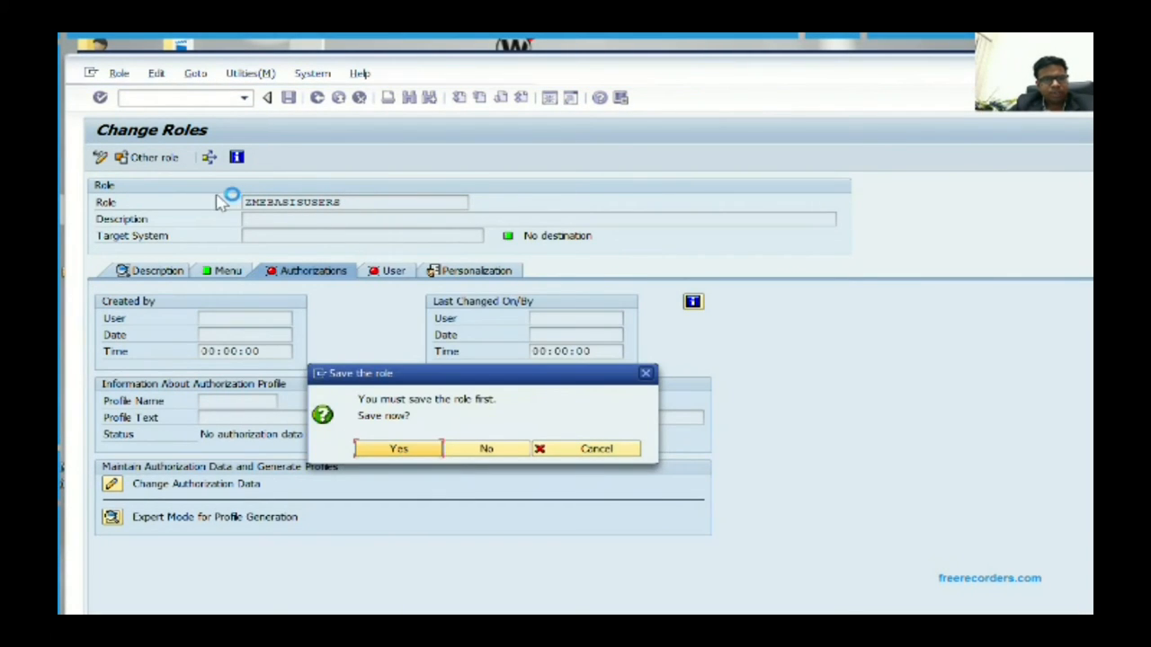
mouse_move(303, 297)
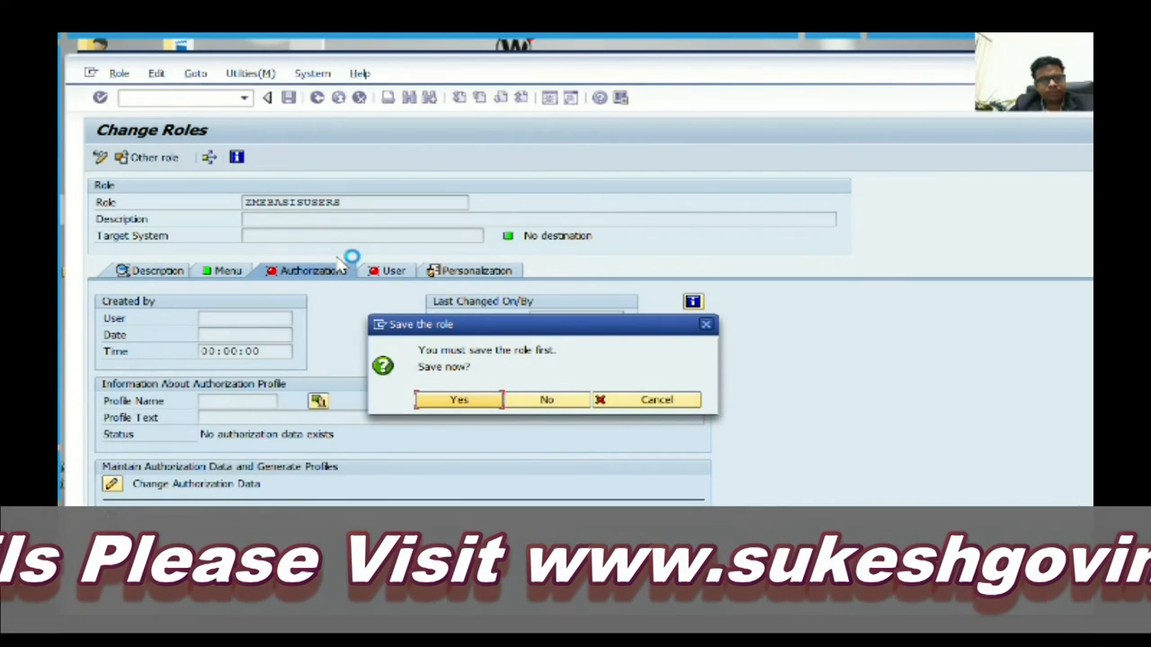
mouse_move(477, 306)
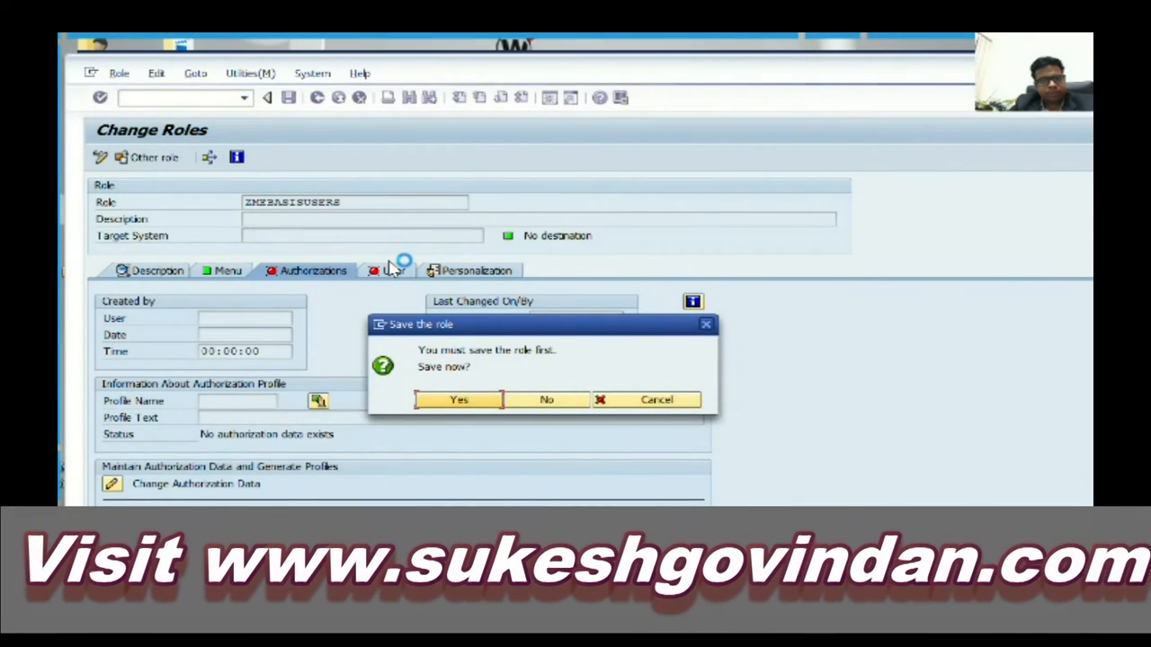
Step: Confirm saving role ZMEBASISUSERS to reach its Authorizations screen
left_click(546, 399)
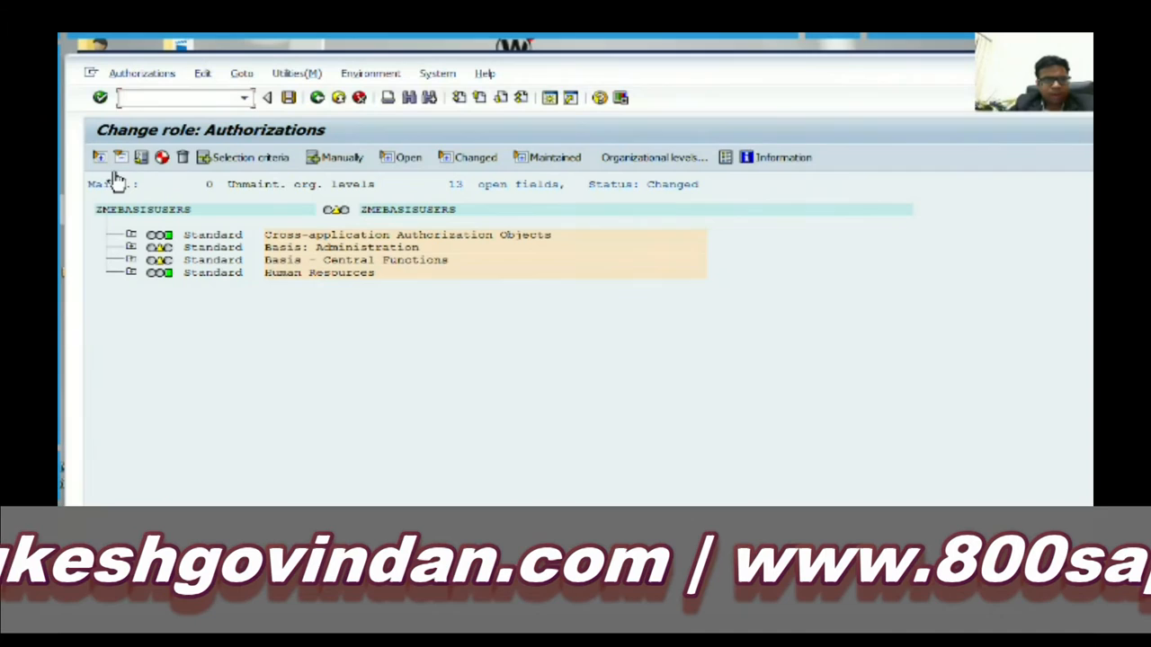
Step: Grant full authorization to Basis Administration and Central Functions, then generate profile T-MD550955
left_click(131, 247)
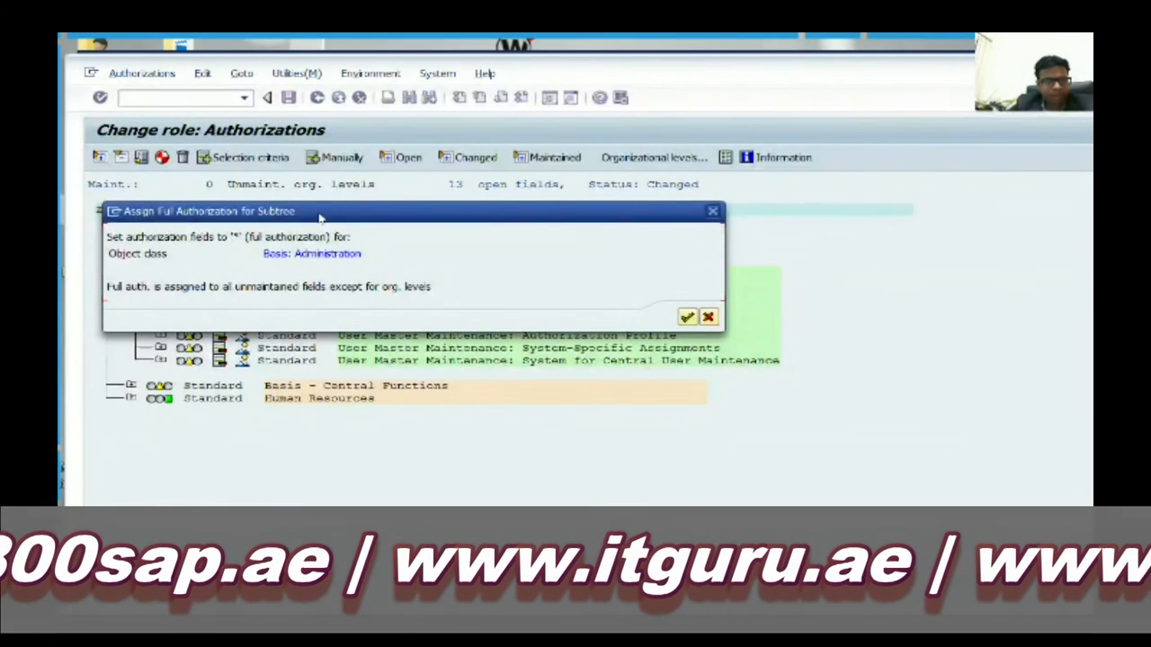
left_click(687, 317)
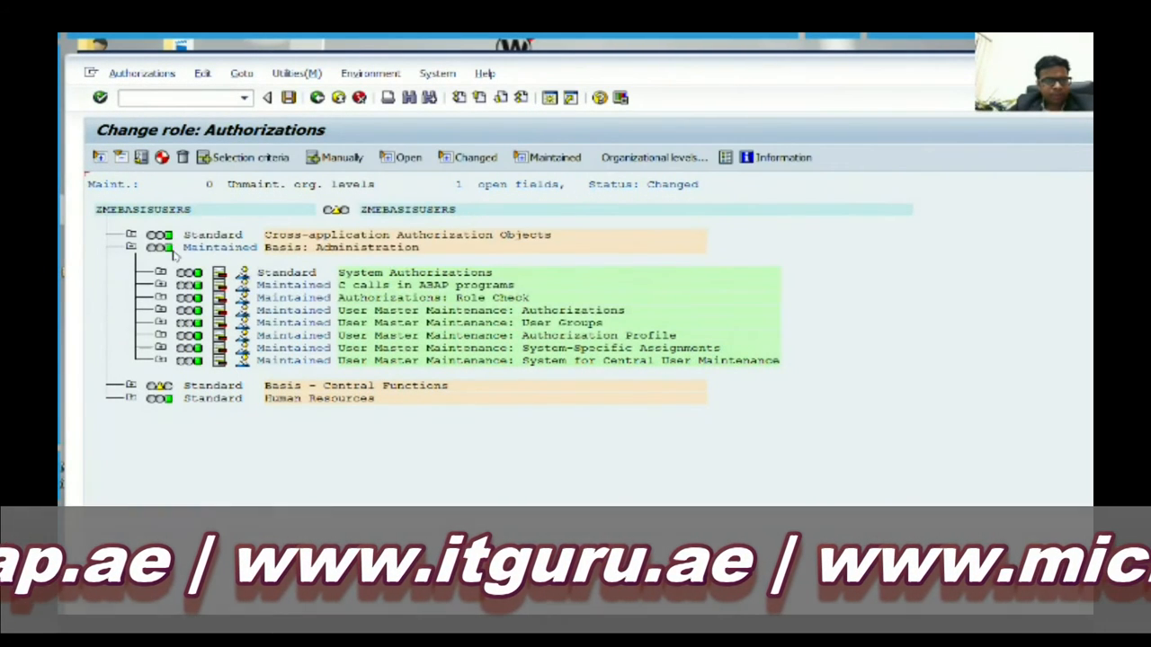
left_click(131, 247)
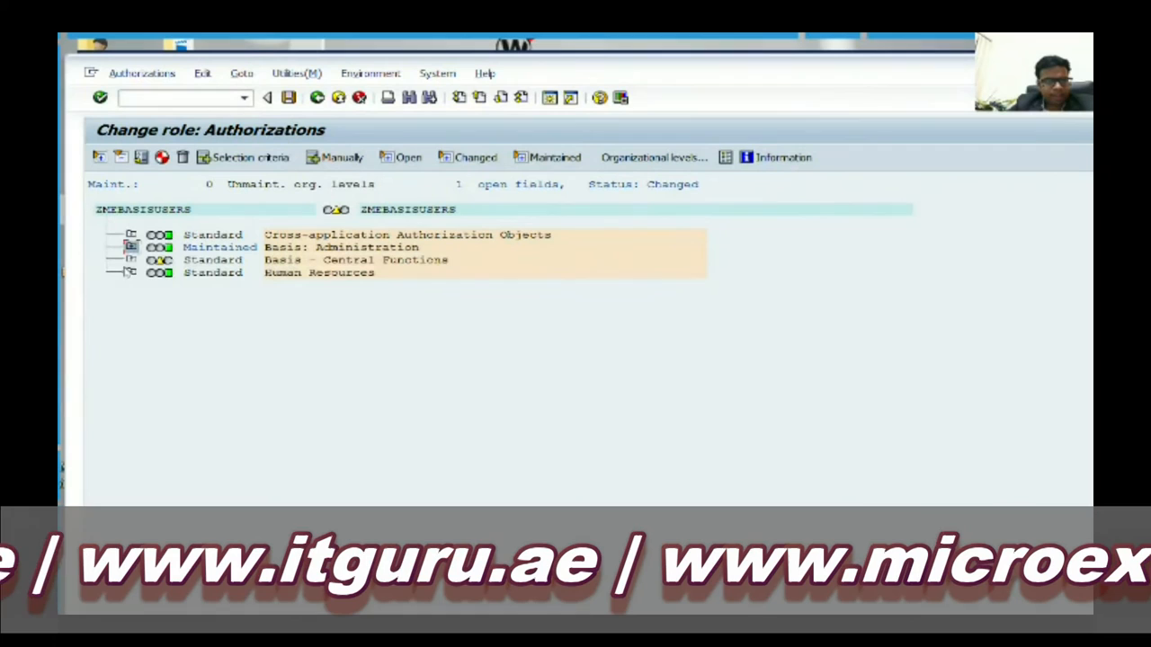
left_click(157, 259)
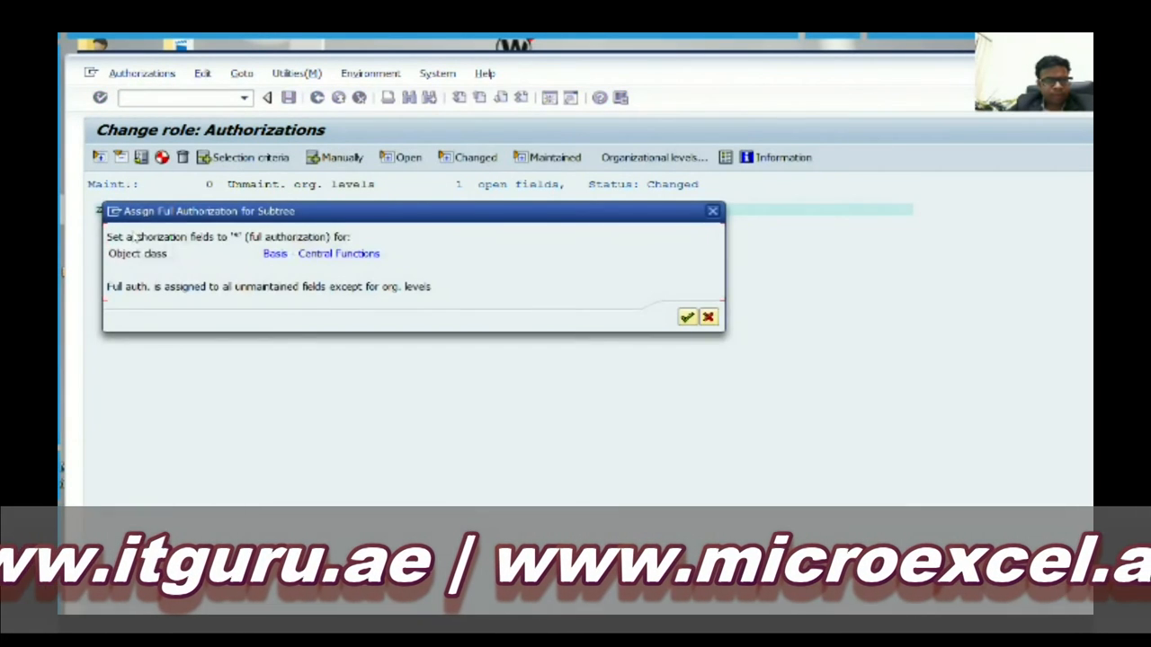
mouse_move(688, 317)
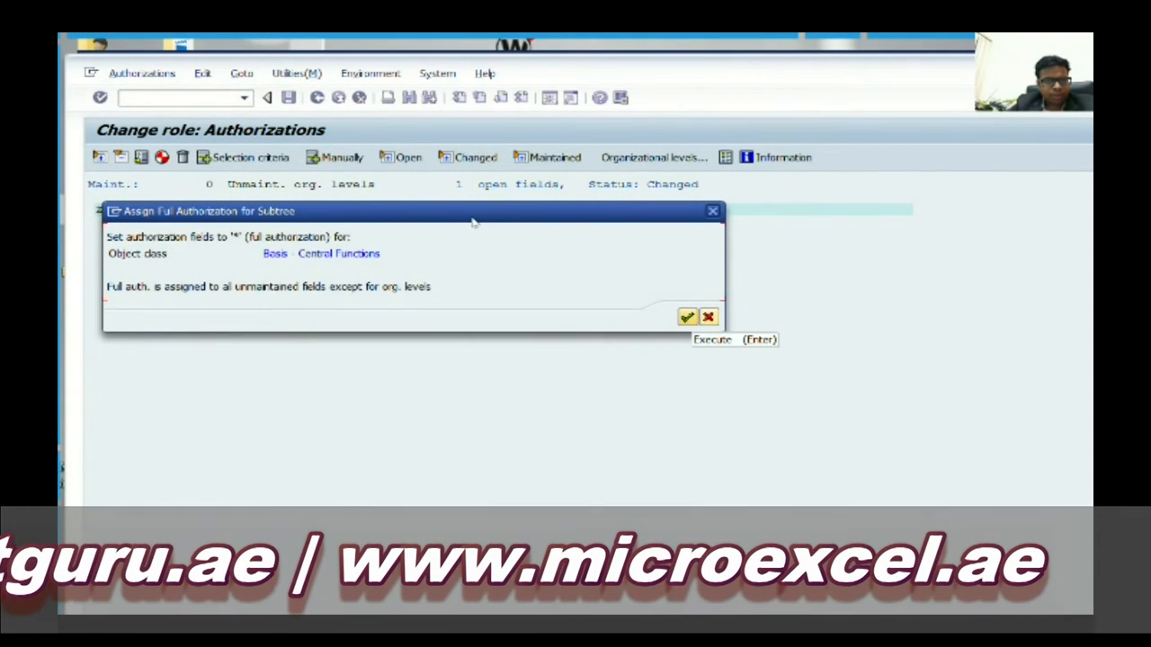
left_click(687, 316)
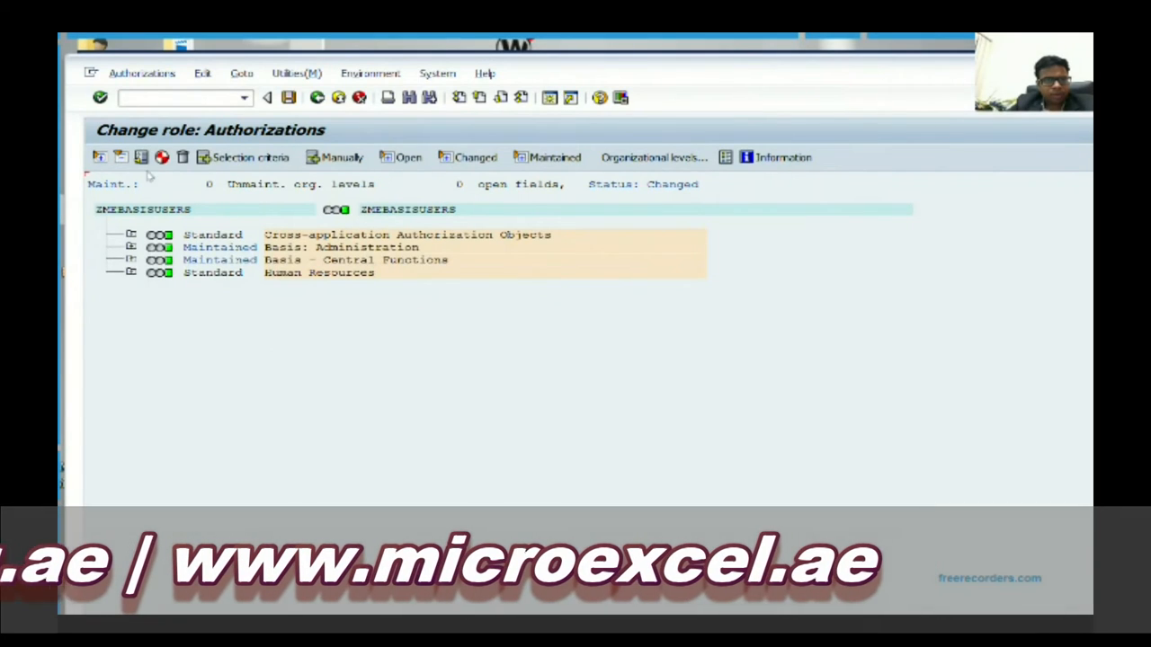
left_click(162, 156)
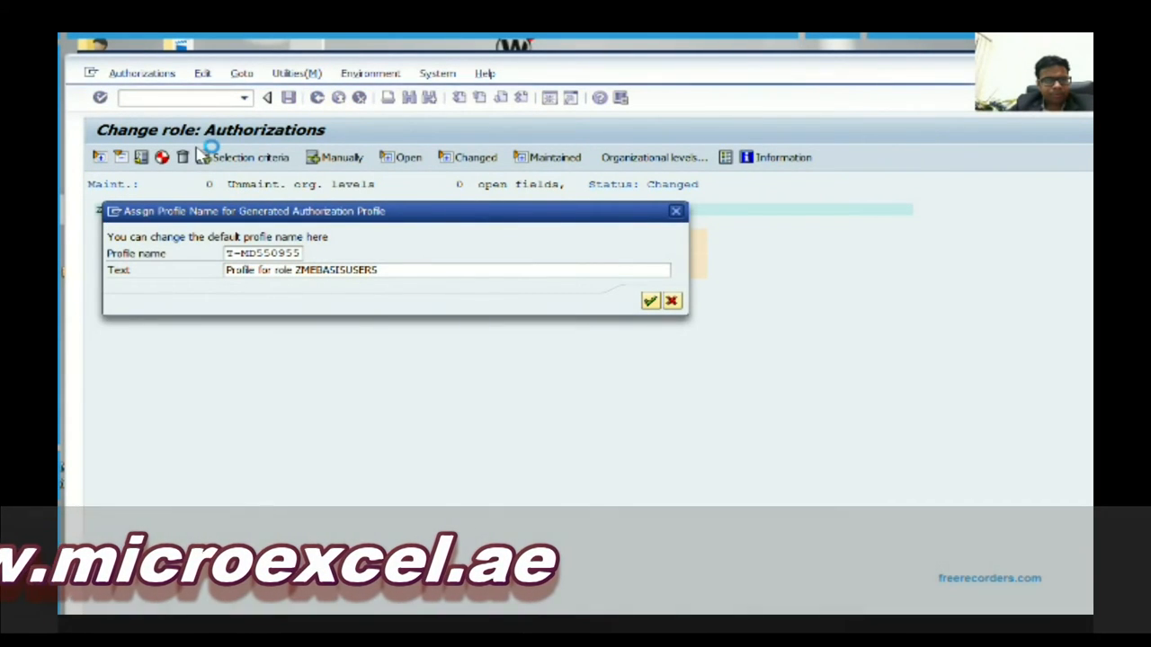
mouse_move(297, 198)
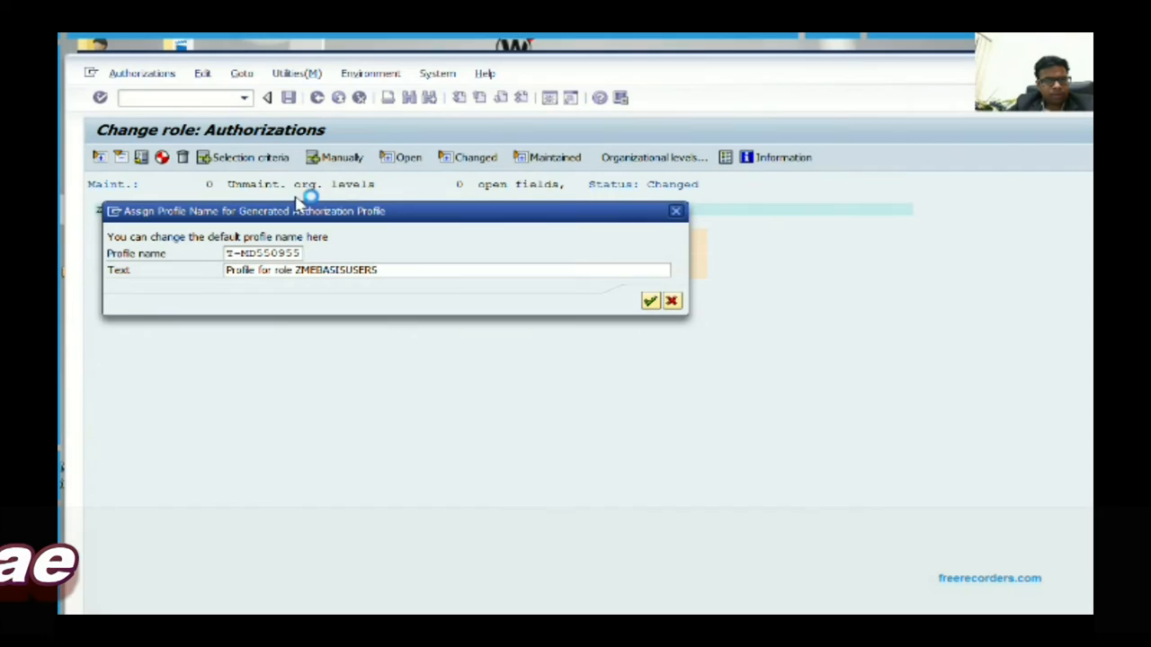
mouse_move(393, 207)
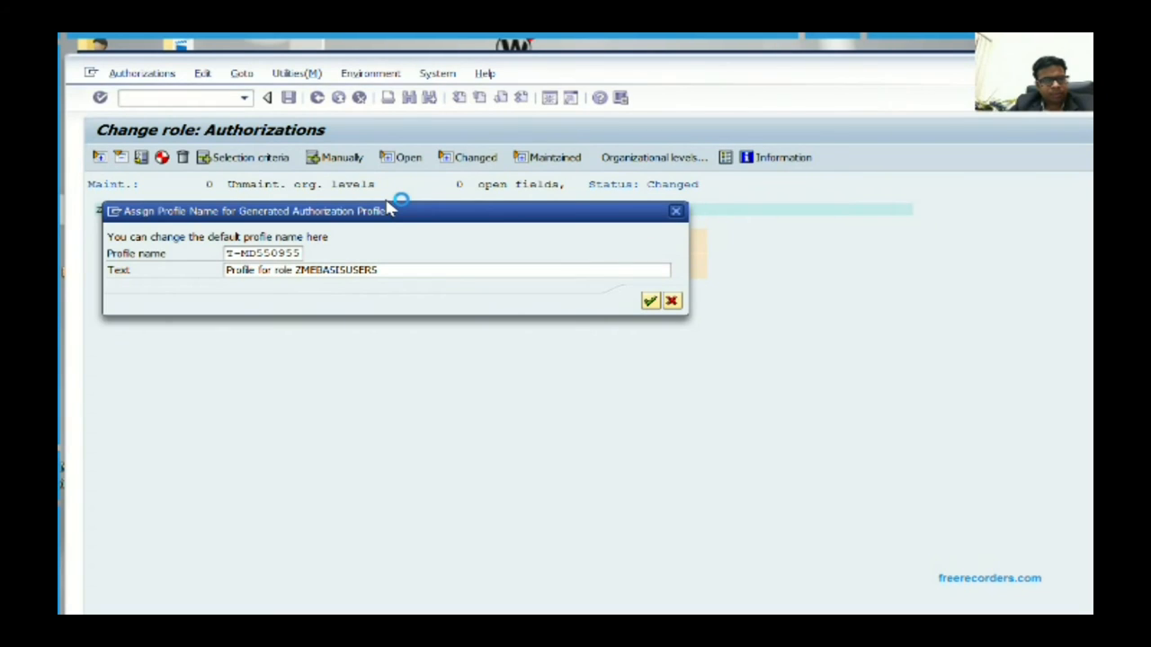
left_click(649, 300)
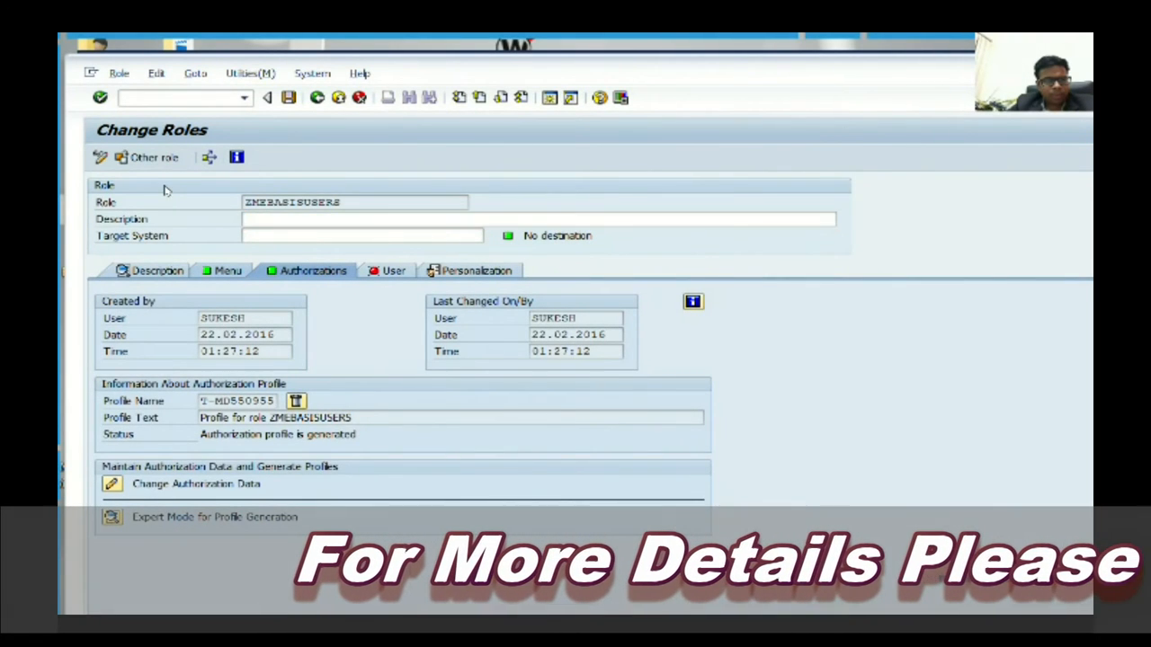
Step: Review the role's menu transactions, then view its empty user assignments
left_click(229, 270)
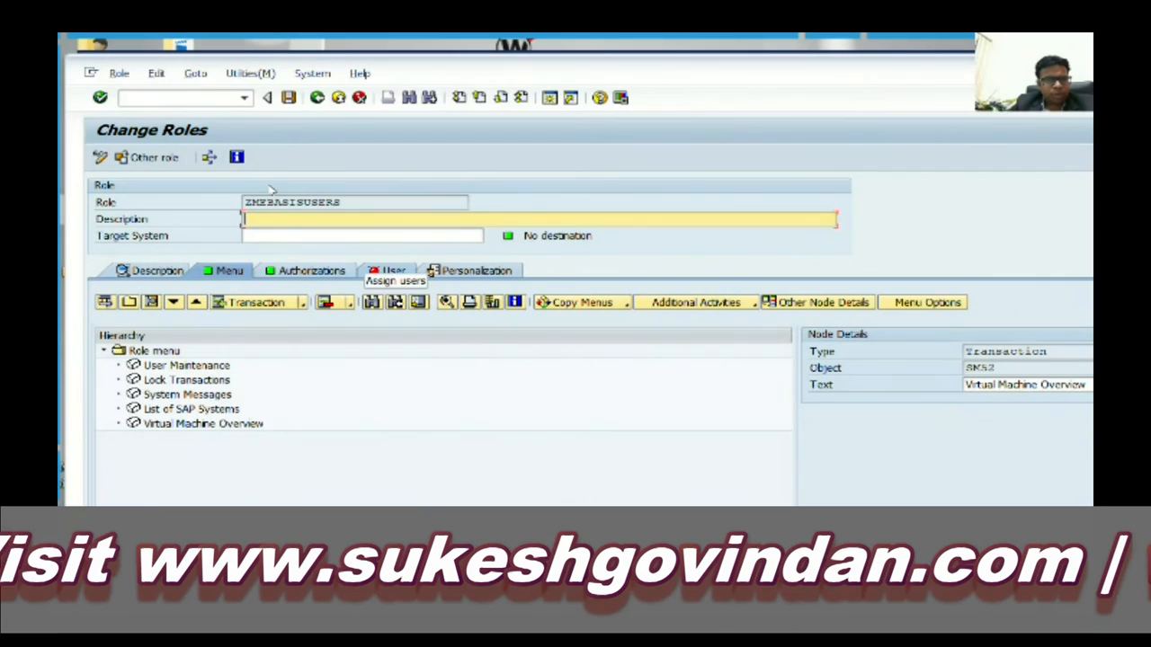
mouse_move(311, 286)
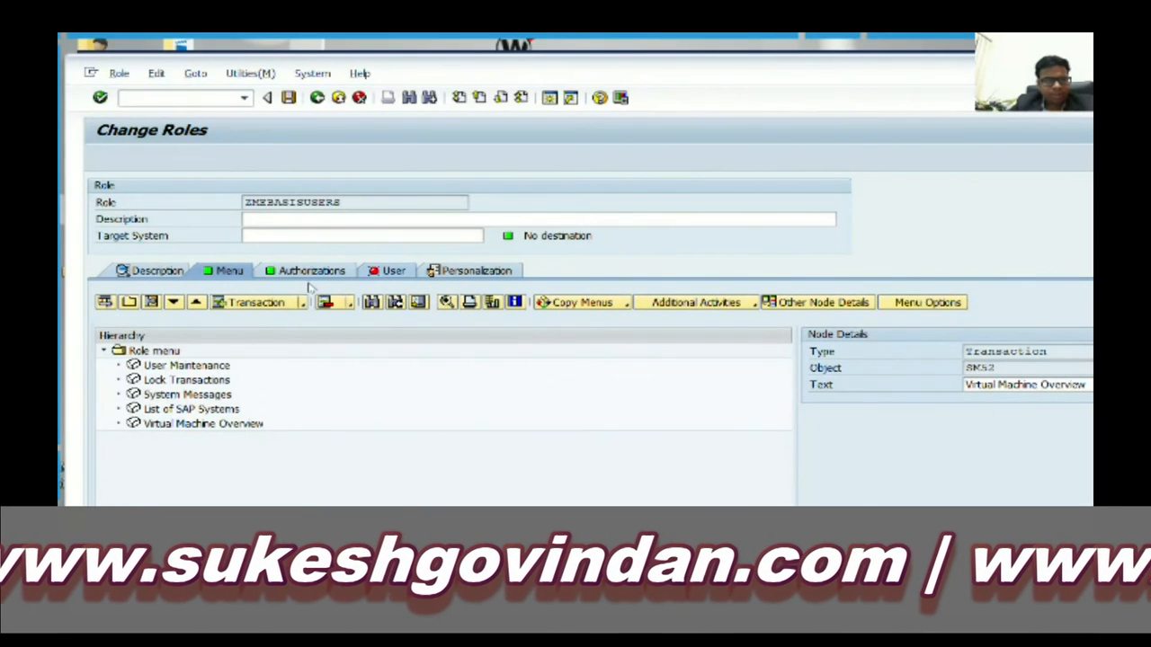
left_click(394, 270)
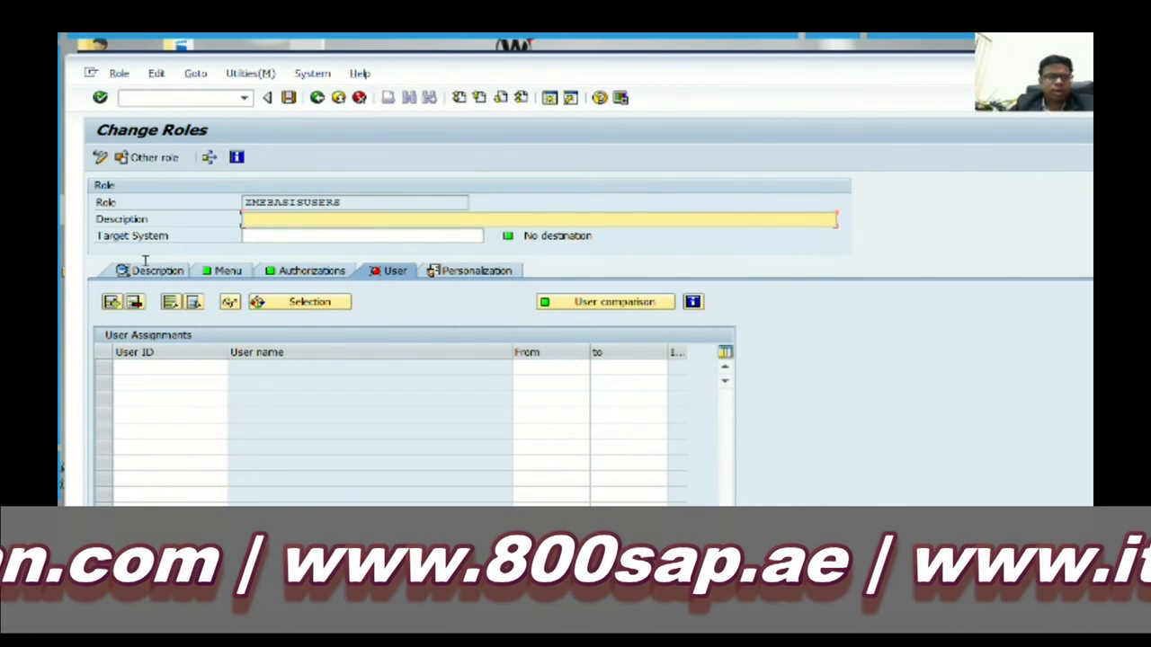
left_click(167, 369)
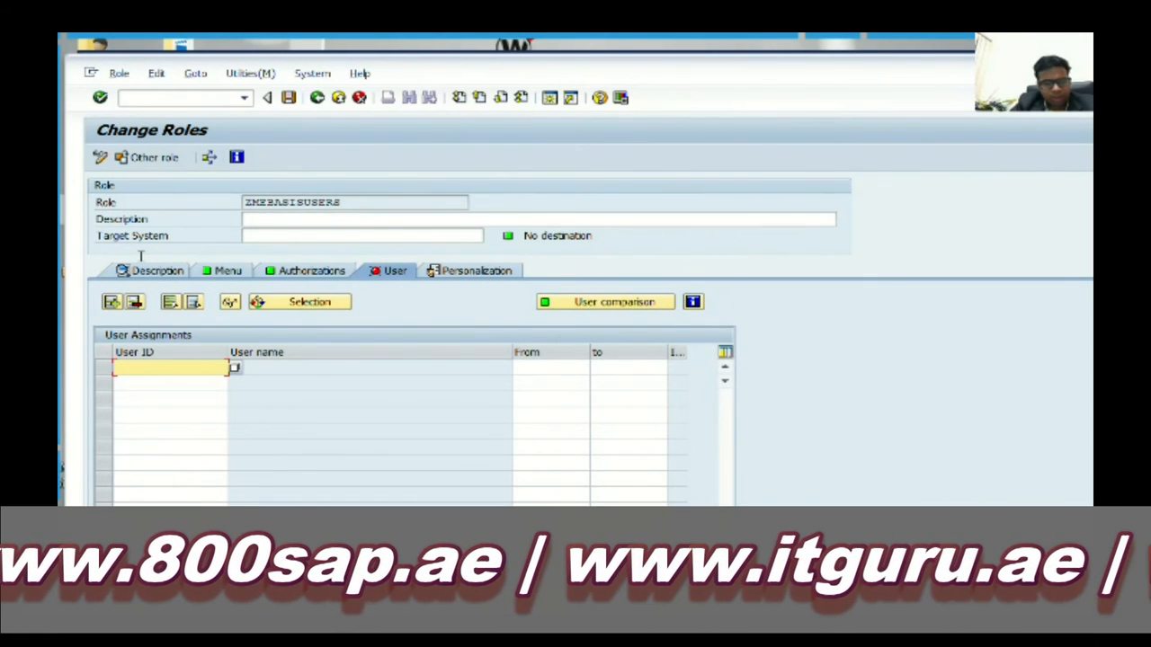
type("medubai01")
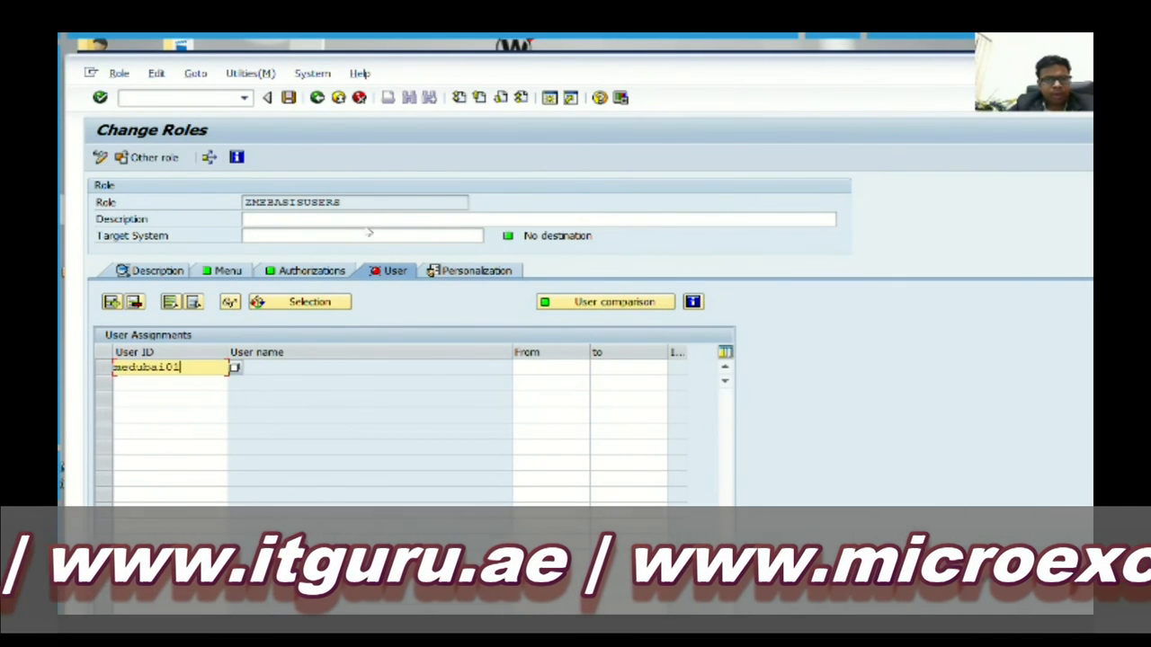
left_click(312, 269)
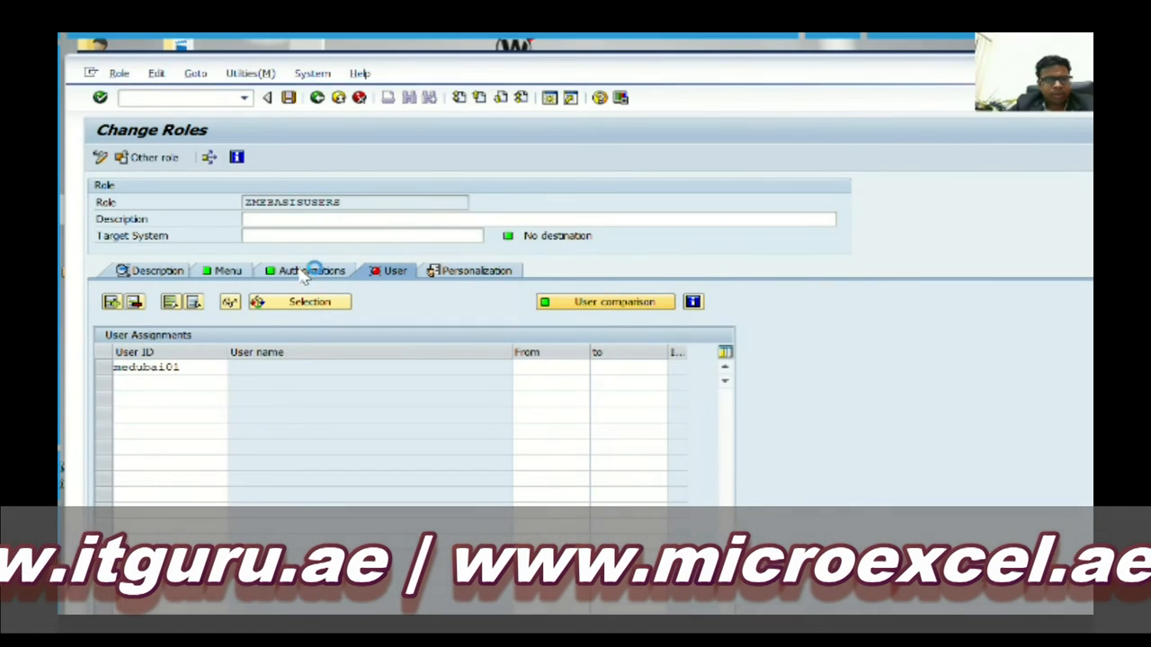
left_click(605, 301)
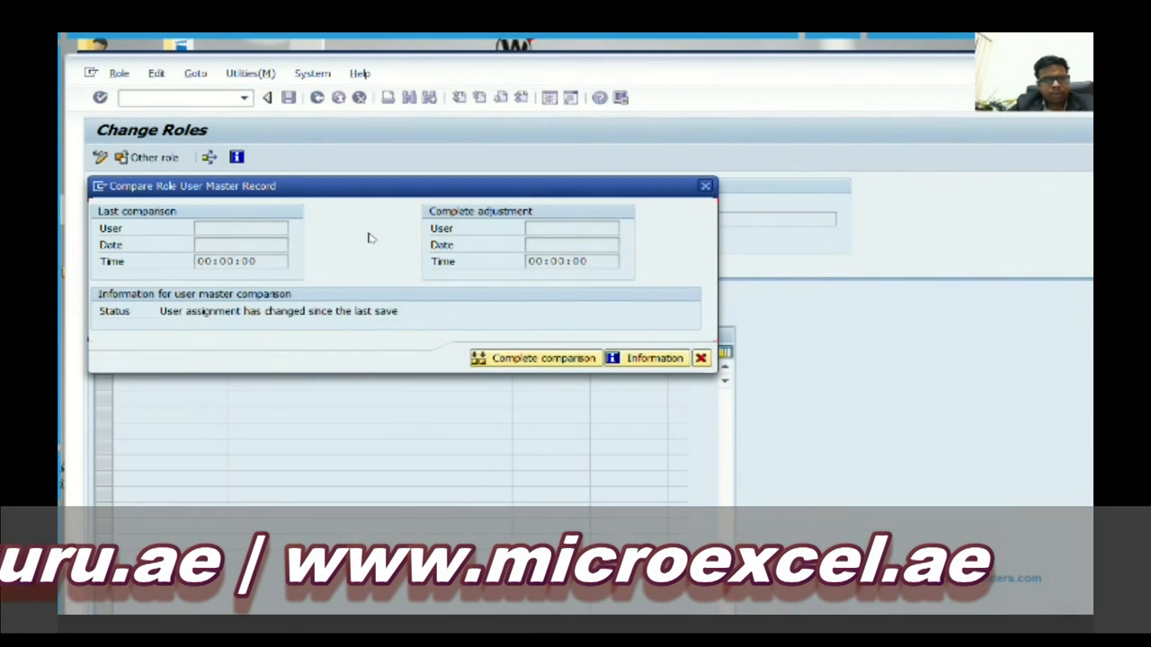
Step: Run the complete user master comparison, which asks to save the role first
left_click(543, 358)
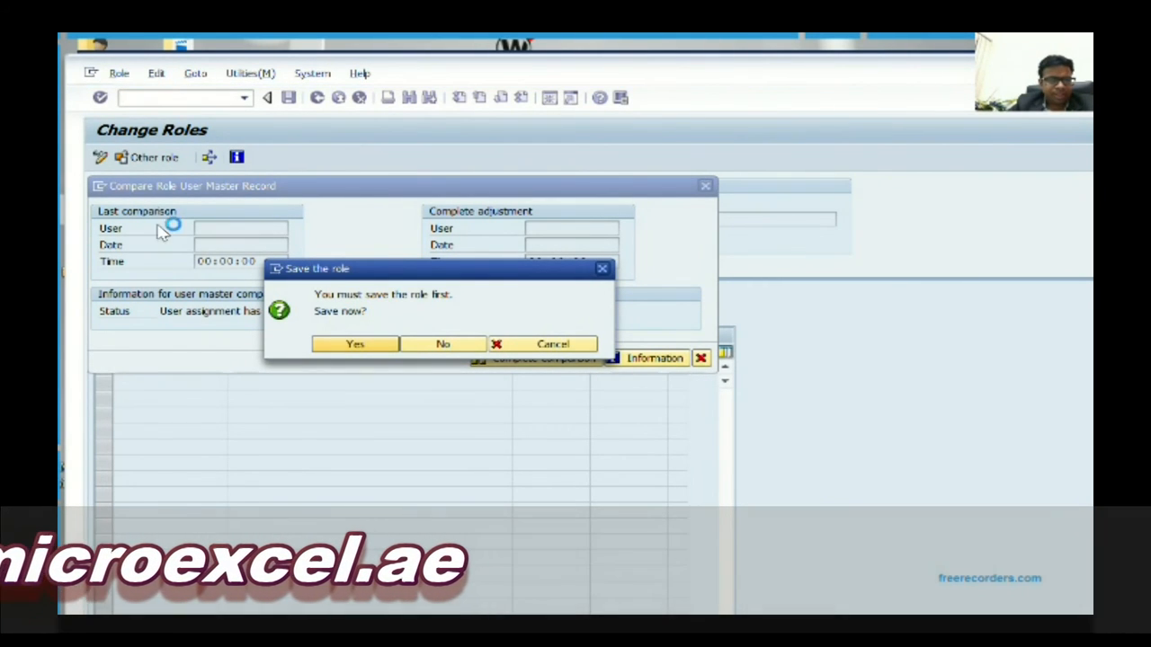
mouse_move(234, 256)
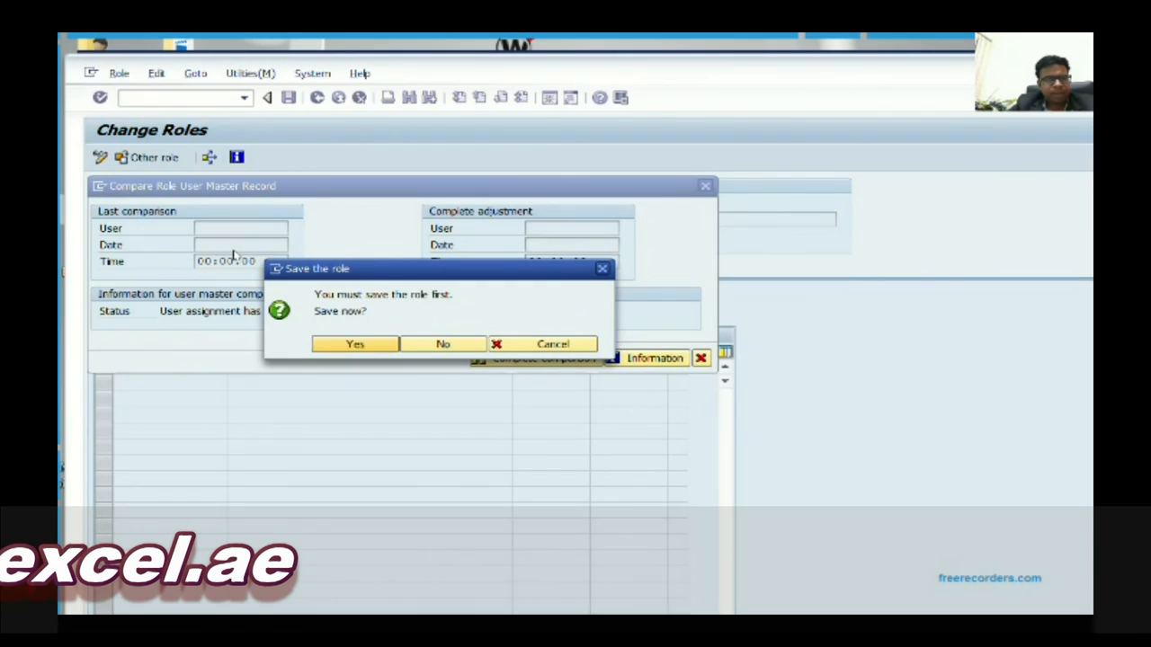
mouse_move(306, 273)
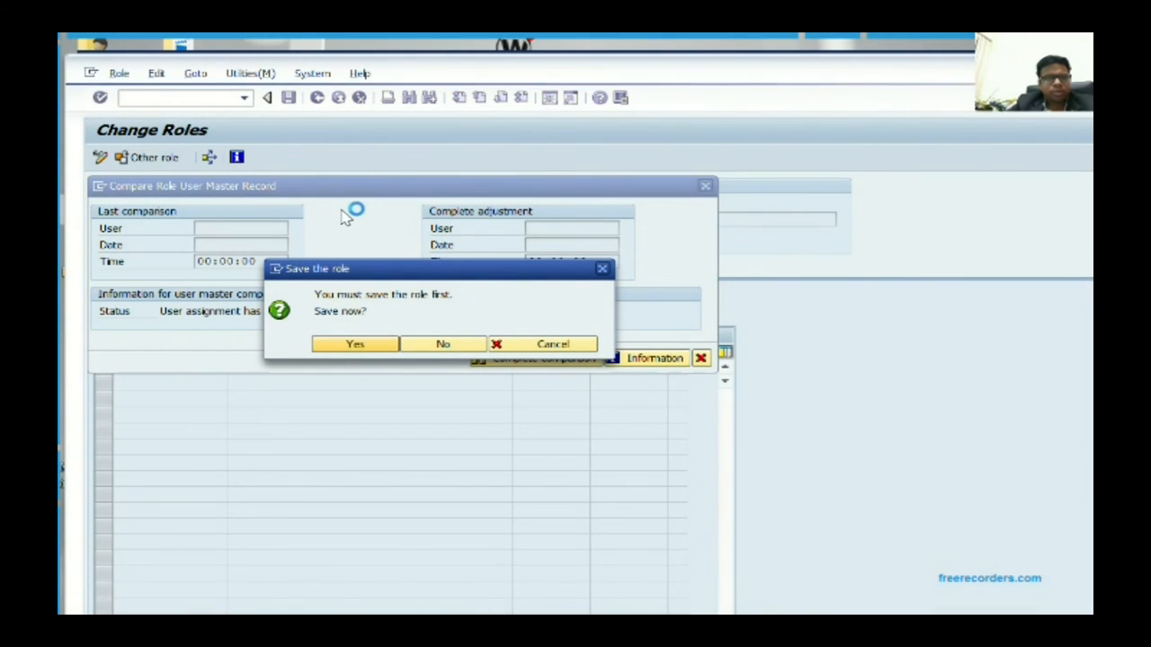
mouse_move(301, 346)
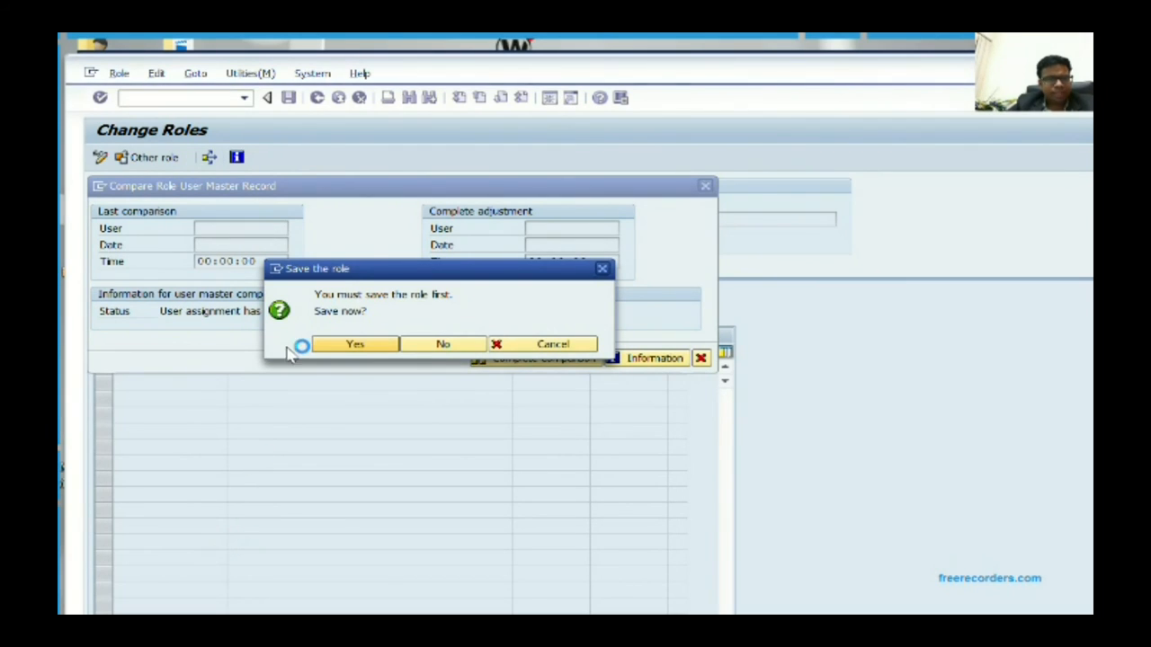
mouse_move(351, 270)
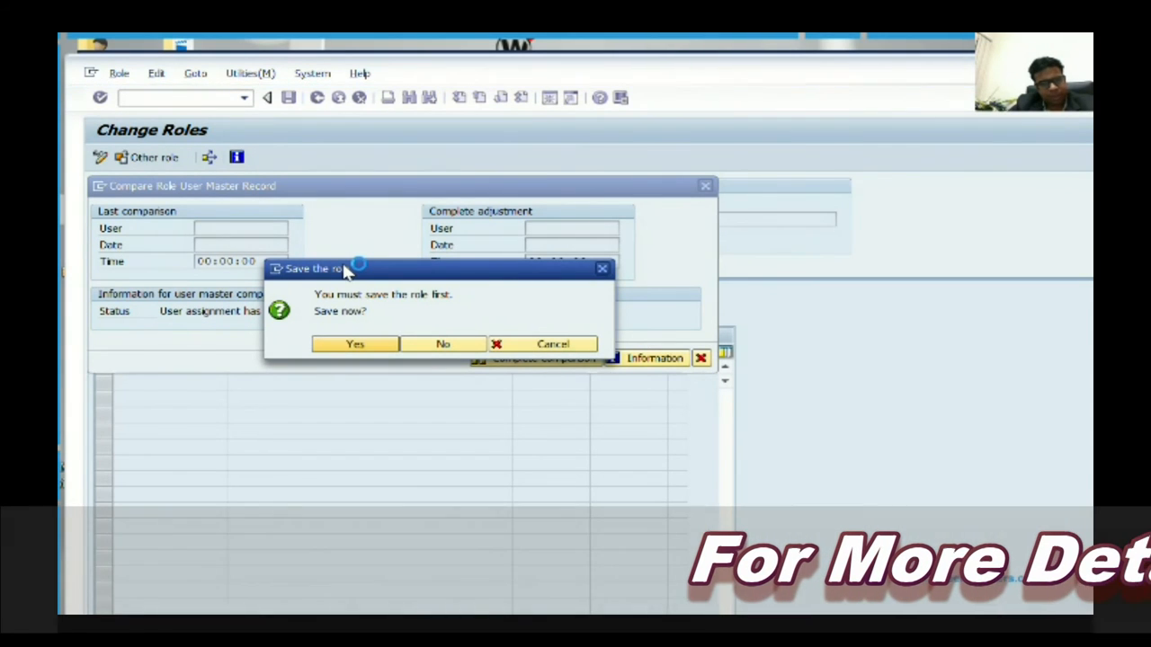
mouse_move(295, 234)
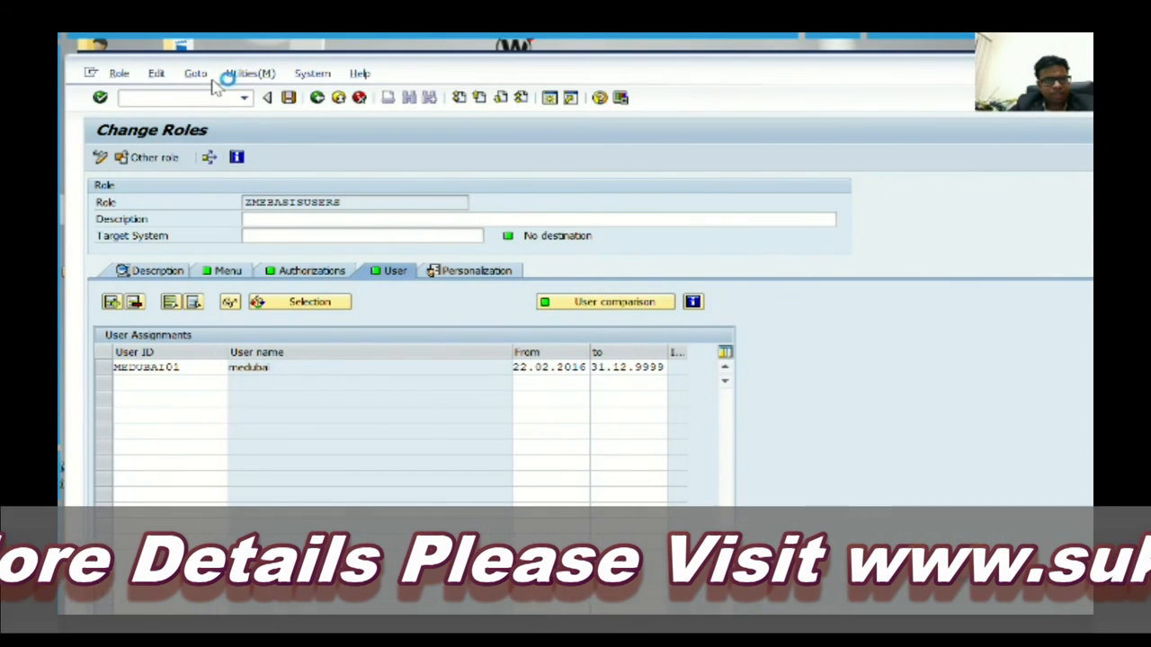
Step: Log off and end all SAP sessions with /nex
left_click(166, 384)
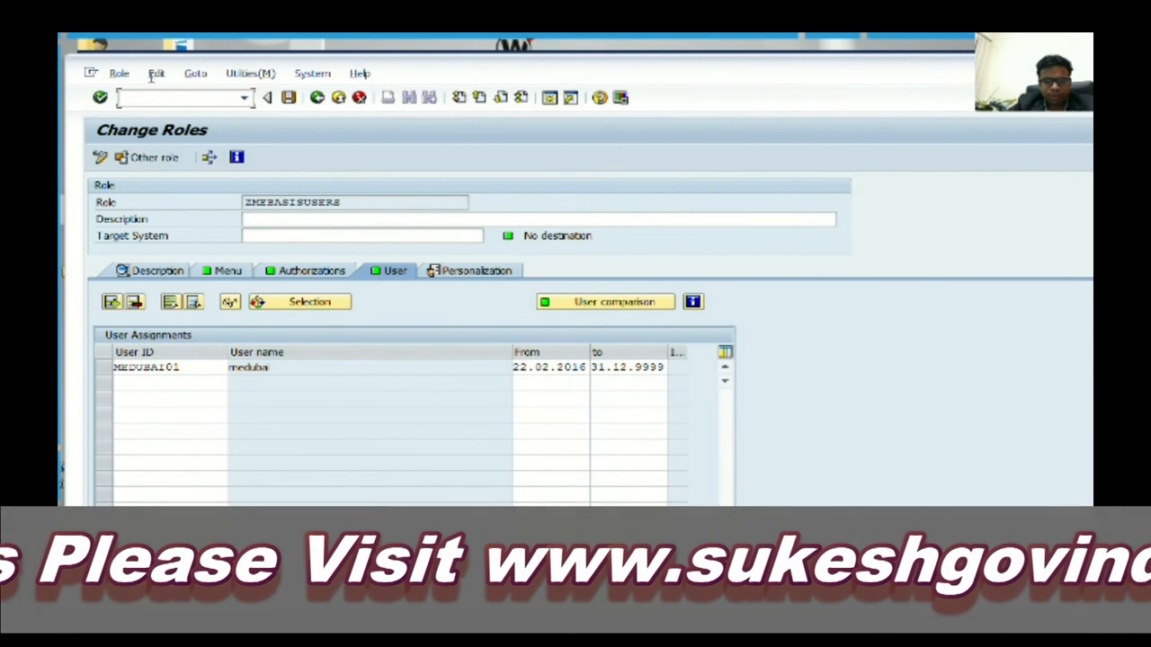
type("/nex")
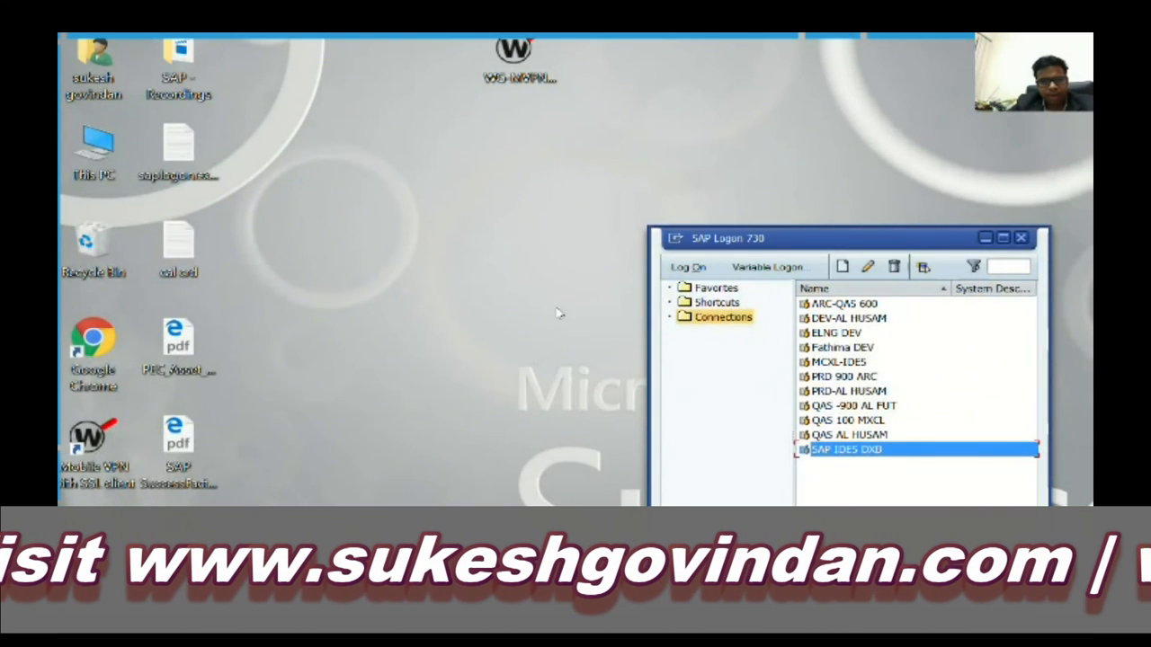
mouse_move(580, 310)
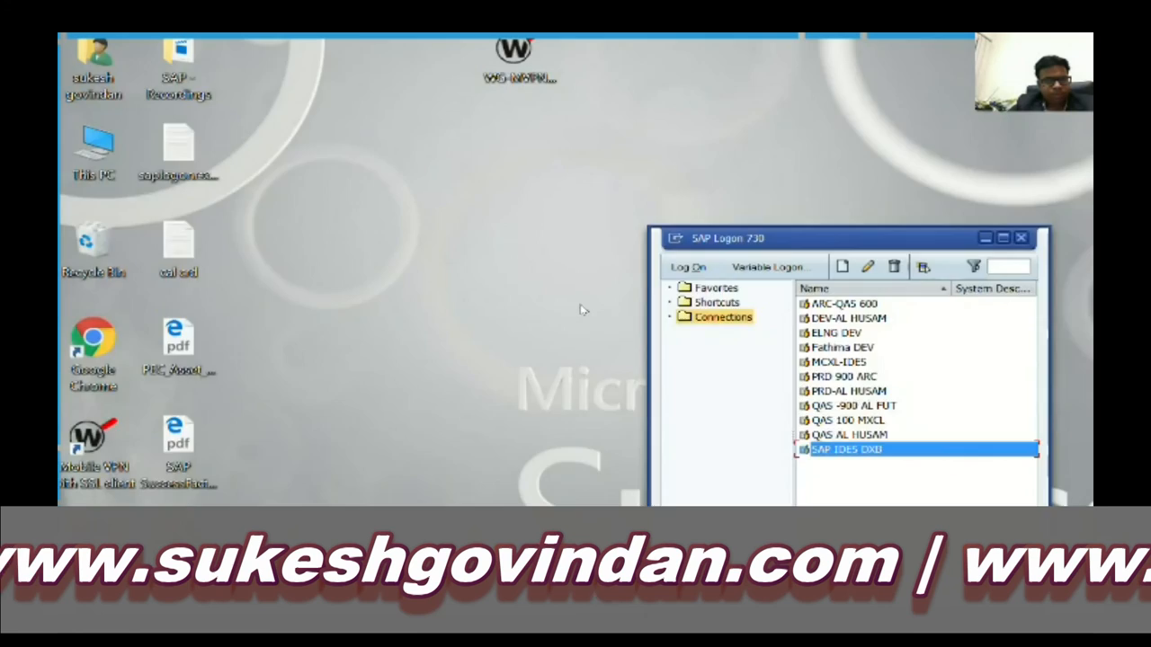
Step: Log on to SAP IDES DXD as user medubai, selected from the logon suggestions
double_click(846, 450)
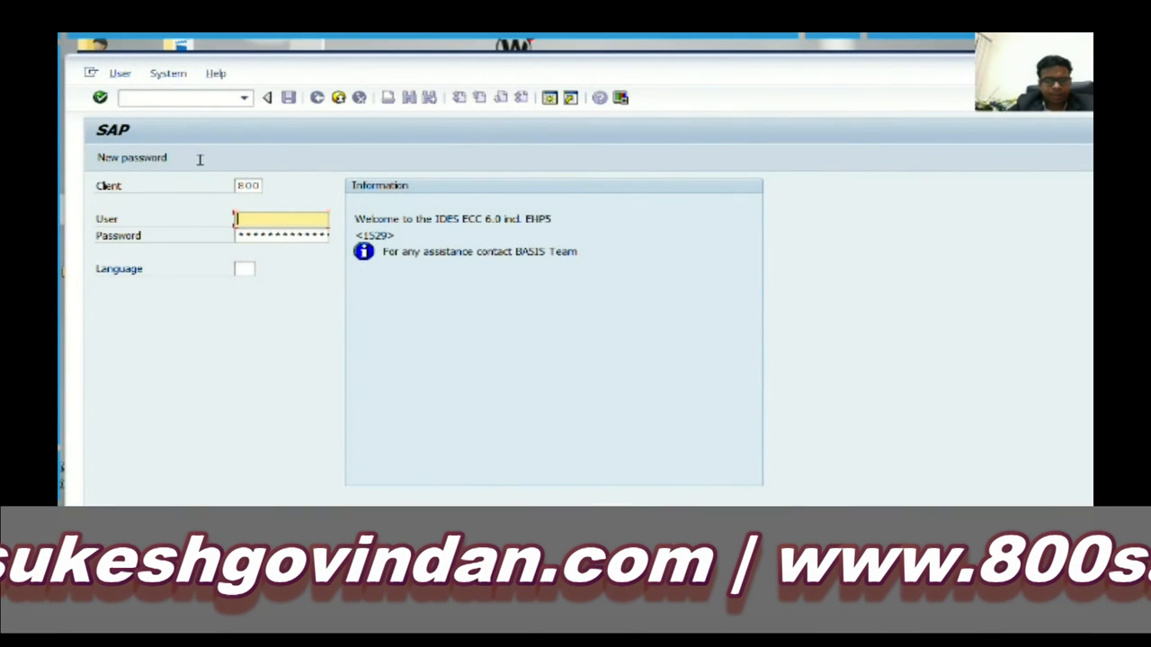
type("m")
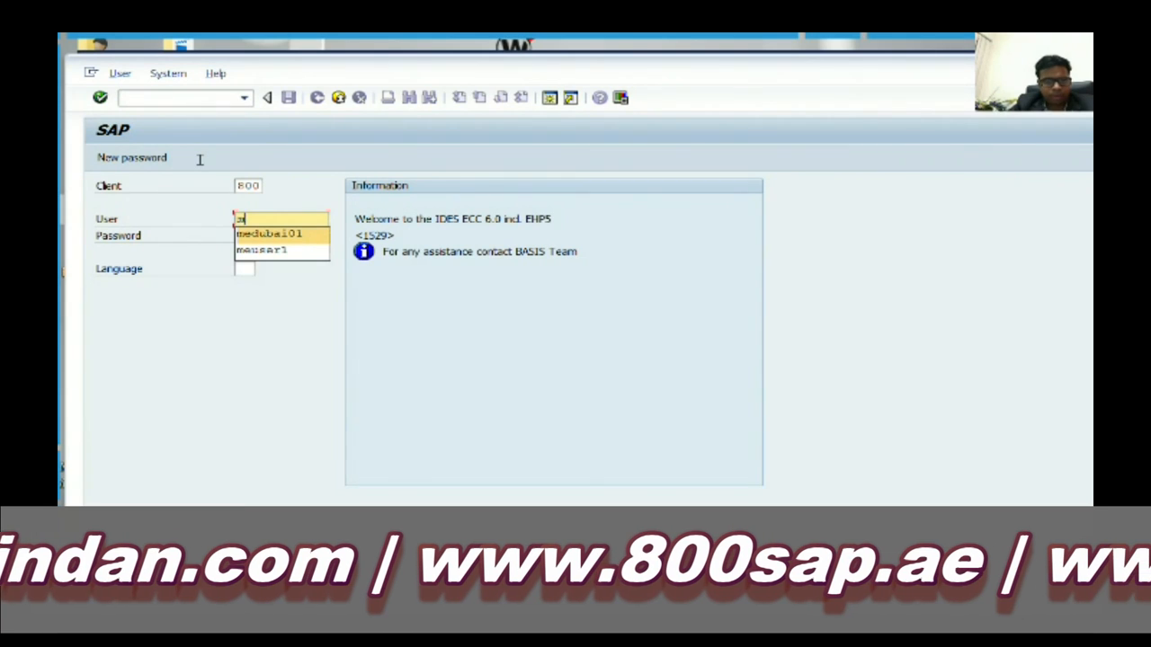
left_click(268, 233)
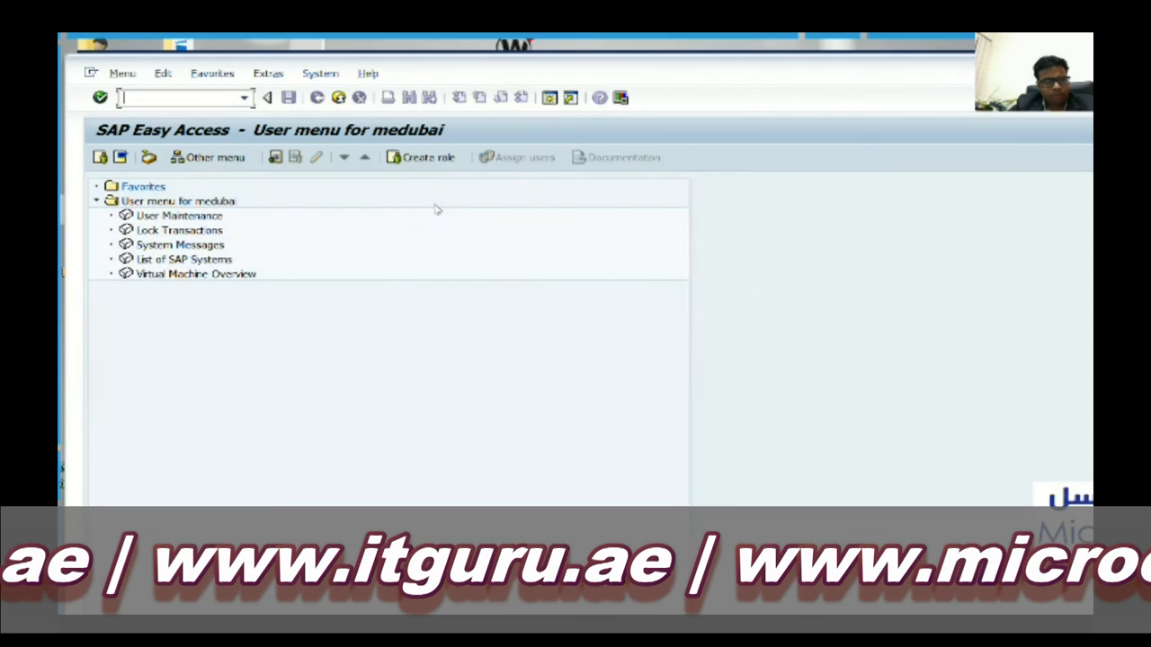
left_click(179, 216)
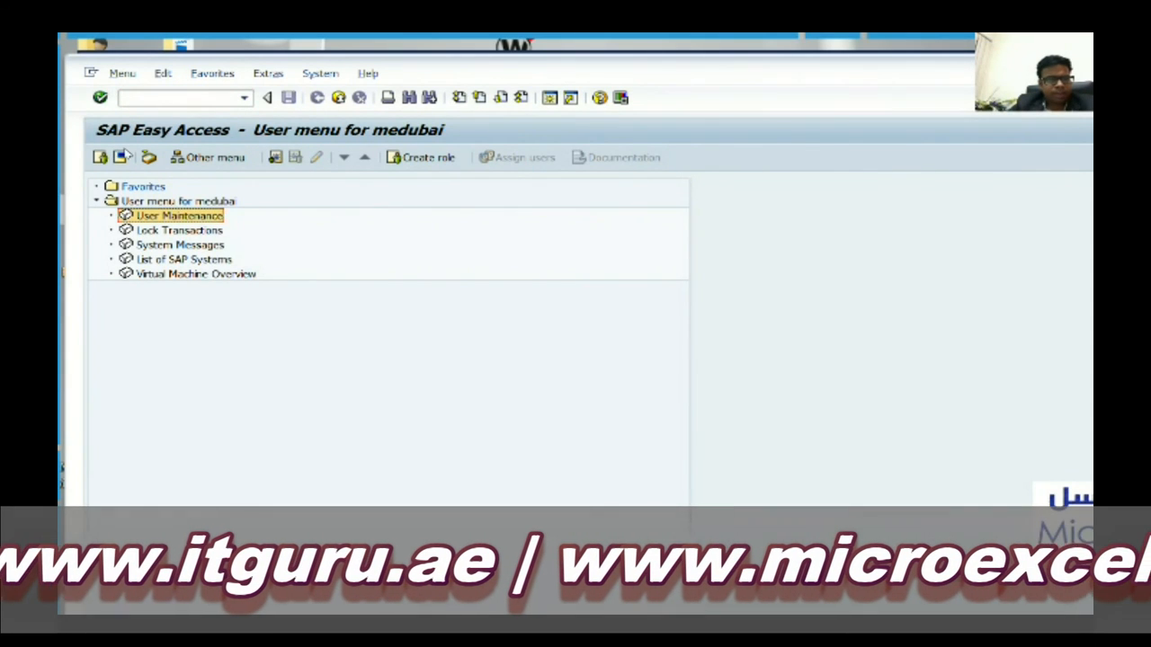
left_click(196, 274)
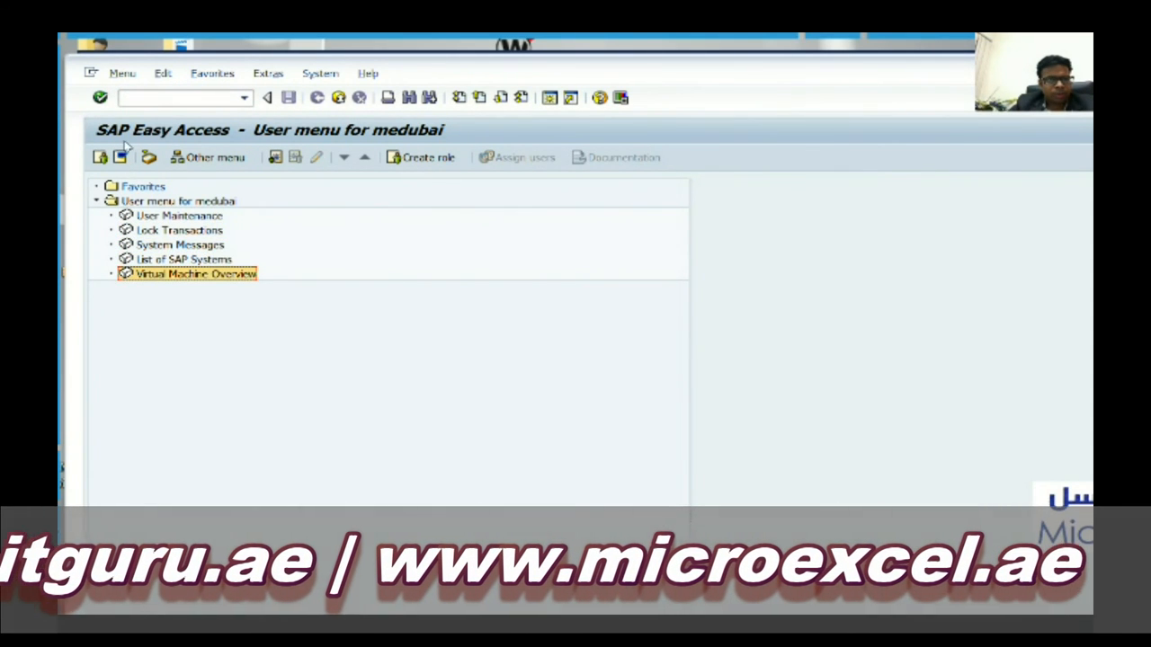